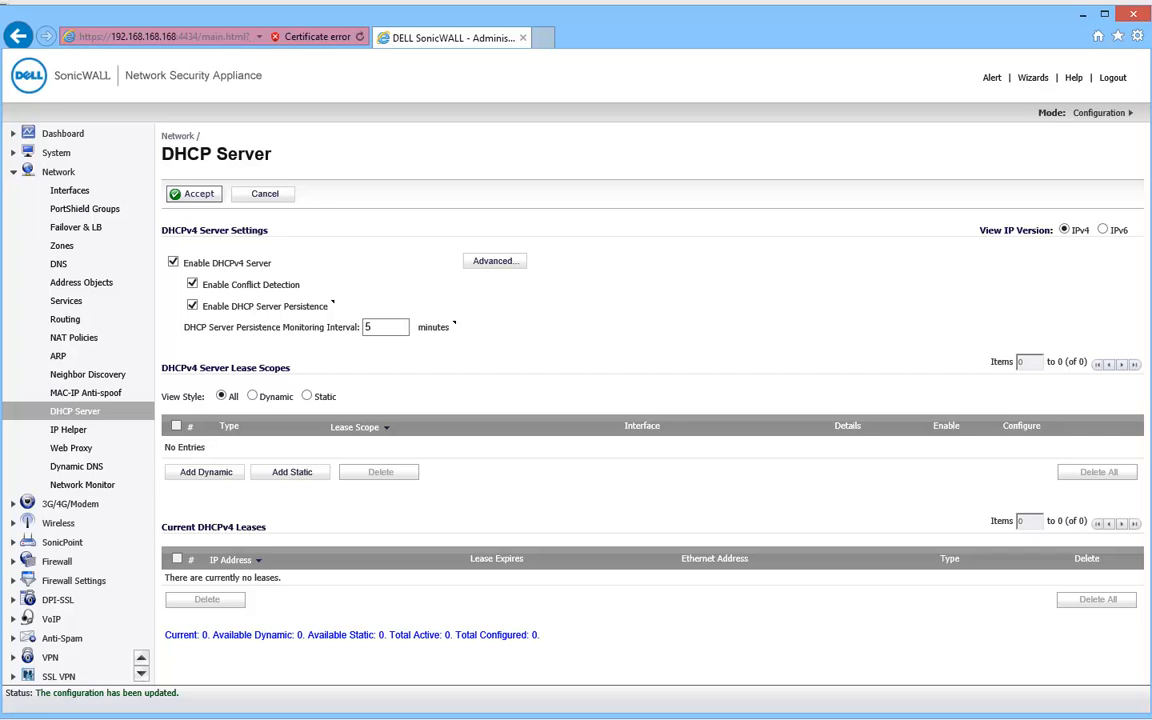
{"action": "mouse_move", "coordinate": [200, 484]}
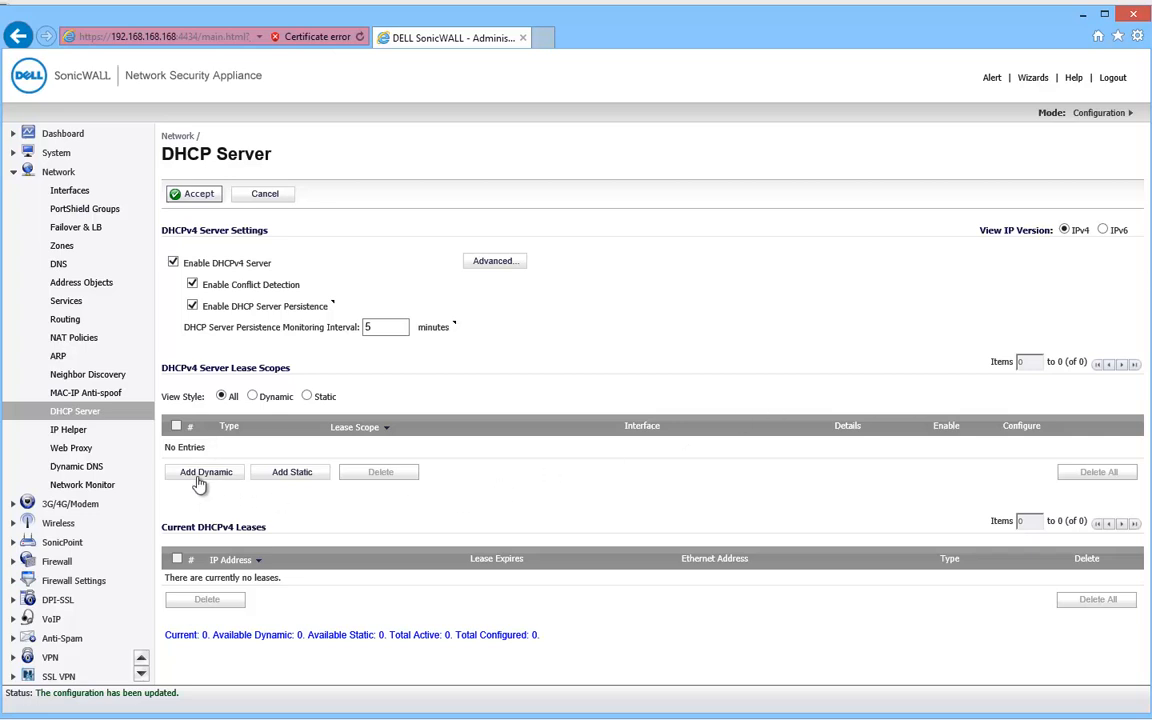
- Add a dynamic DHCP scope 192.168.168.1–192.168.168.167 pre-populated from interface X0 and save it
{"action": "left_click", "coordinate": [204, 472]}
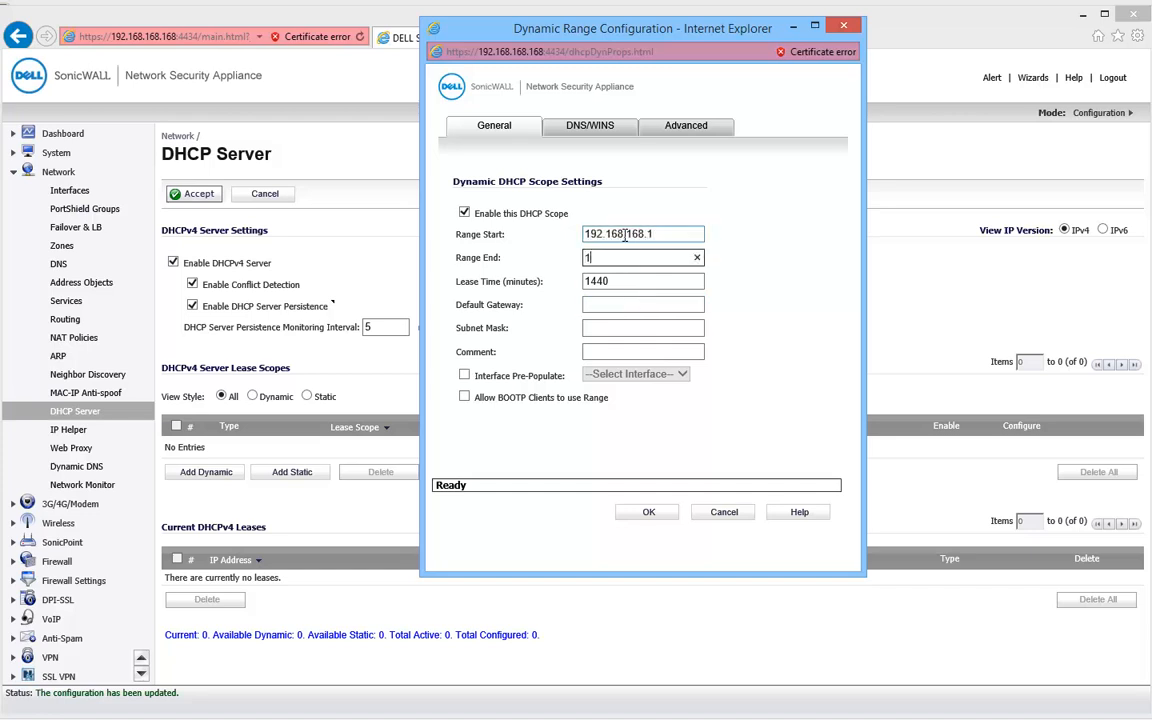
{"action": "type", "text": "192.168.168.167"}
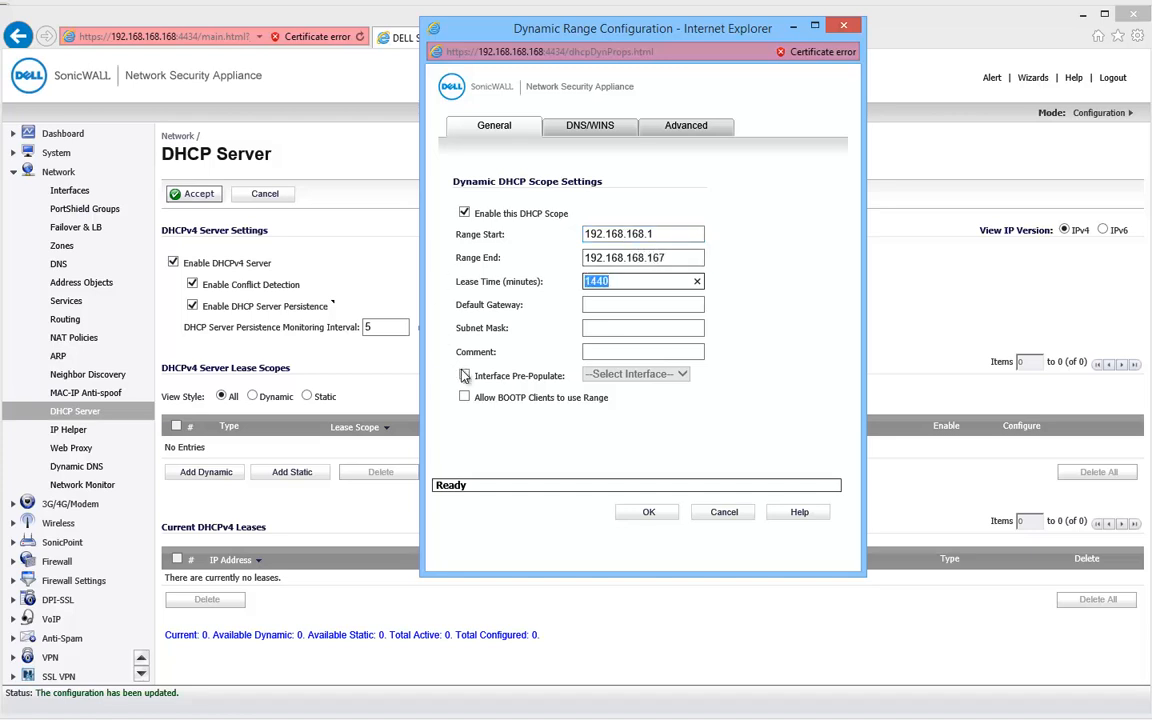
{"action": "left_click", "coordinate": [636, 374]}
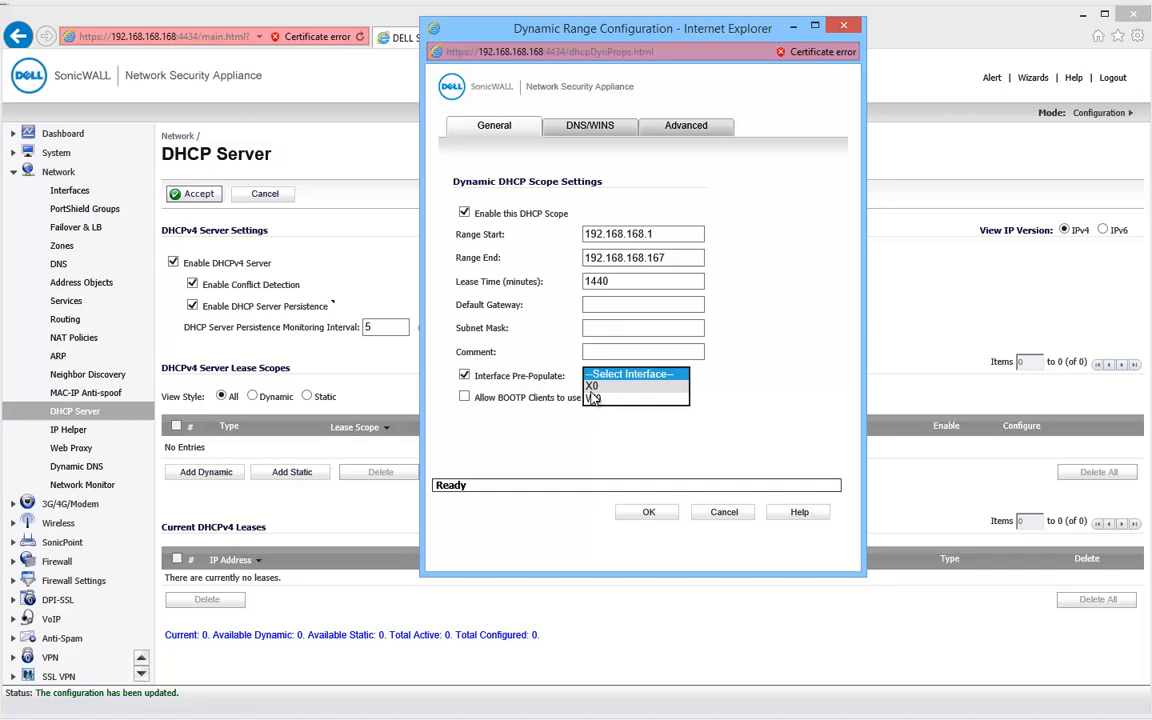
{"action": "left_click", "coordinate": [592, 386]}
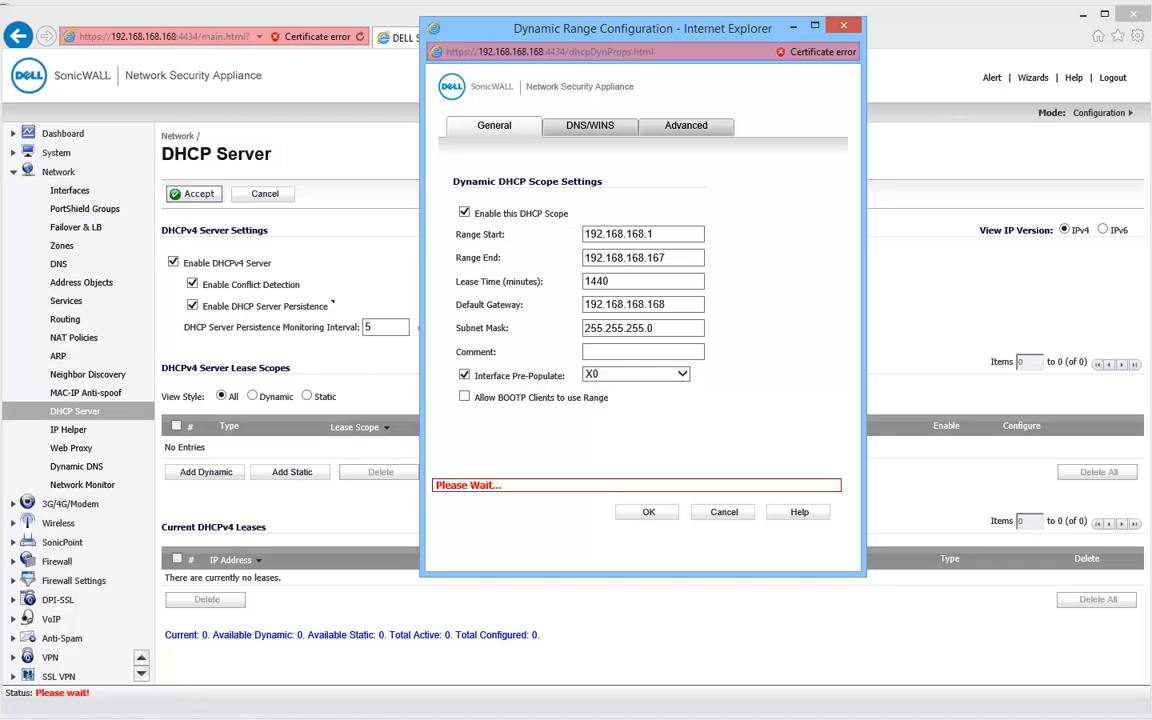
{"action": "left_click", "coordinate": [648, 512]}
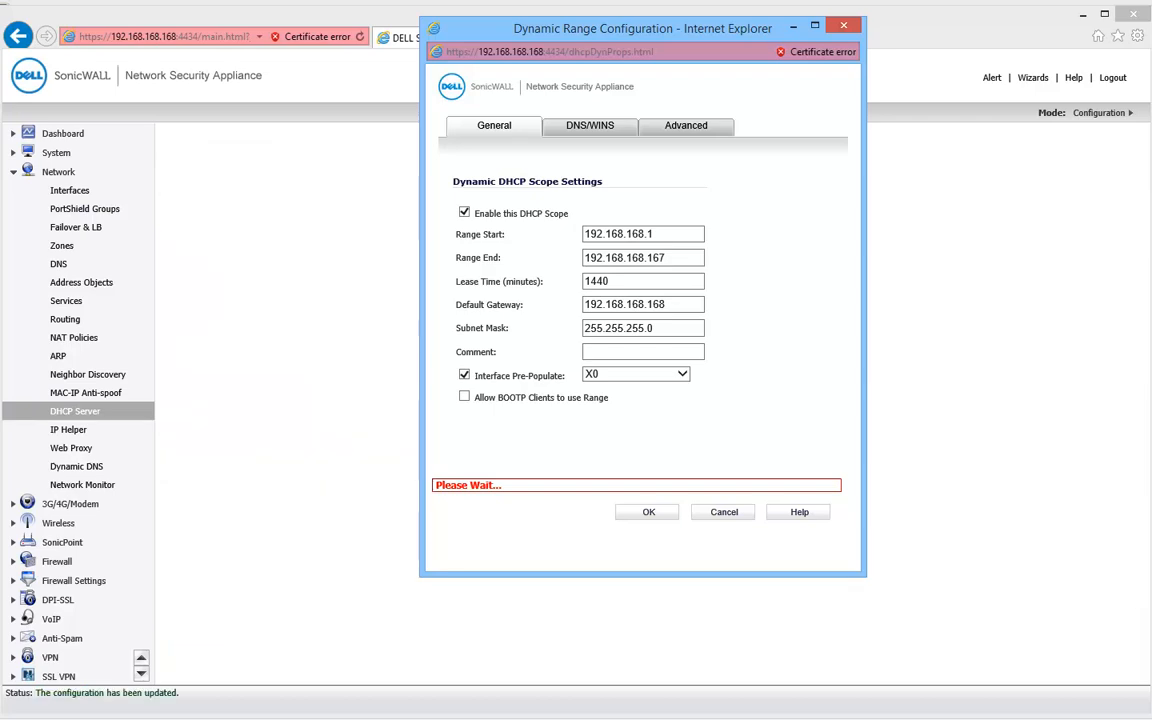
{"action": "left_click", "coordinate": [648, 512]}
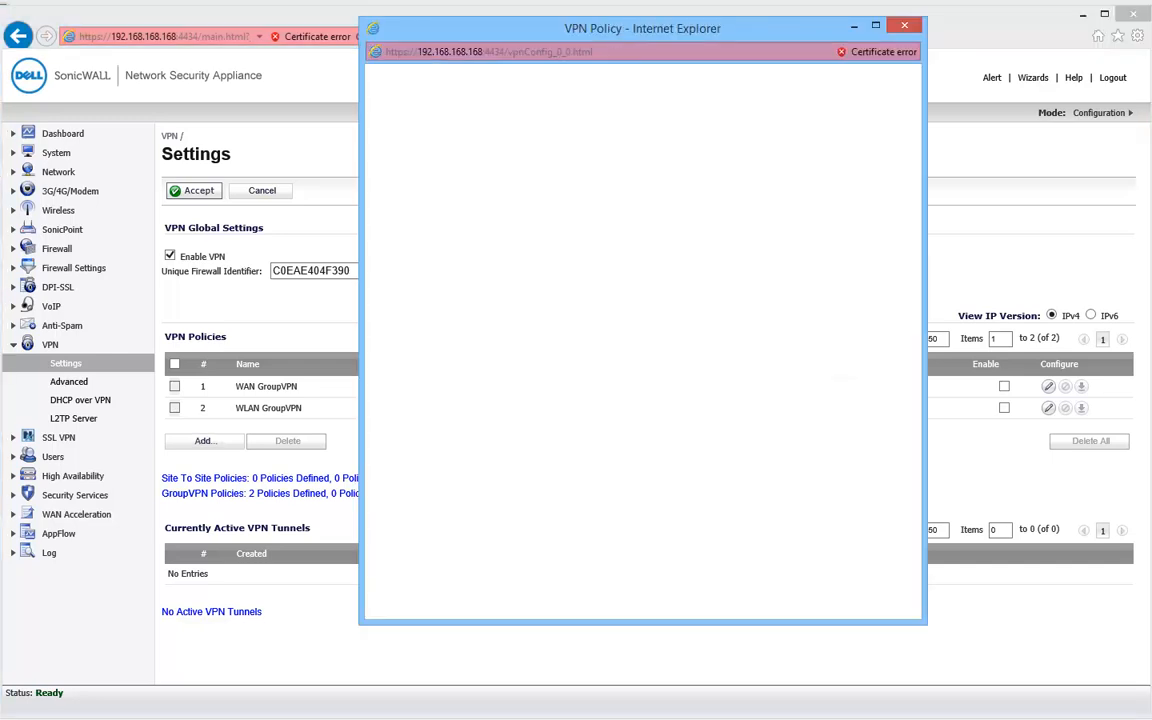
- Name the new policy 'VPN to Site B', set gateway 192.168.30.22 and enter the shared secret twice
{"action": "left_click", "coordinate": [204, 440]}
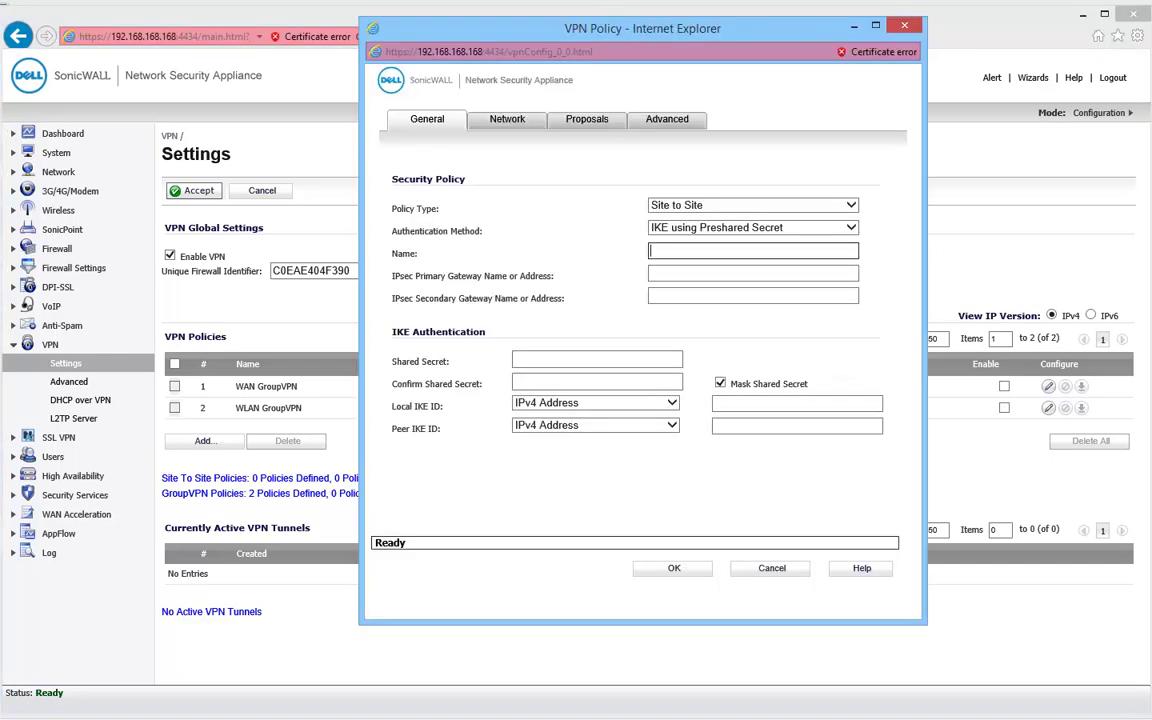
{"action": "type", "text": "VPN to"}
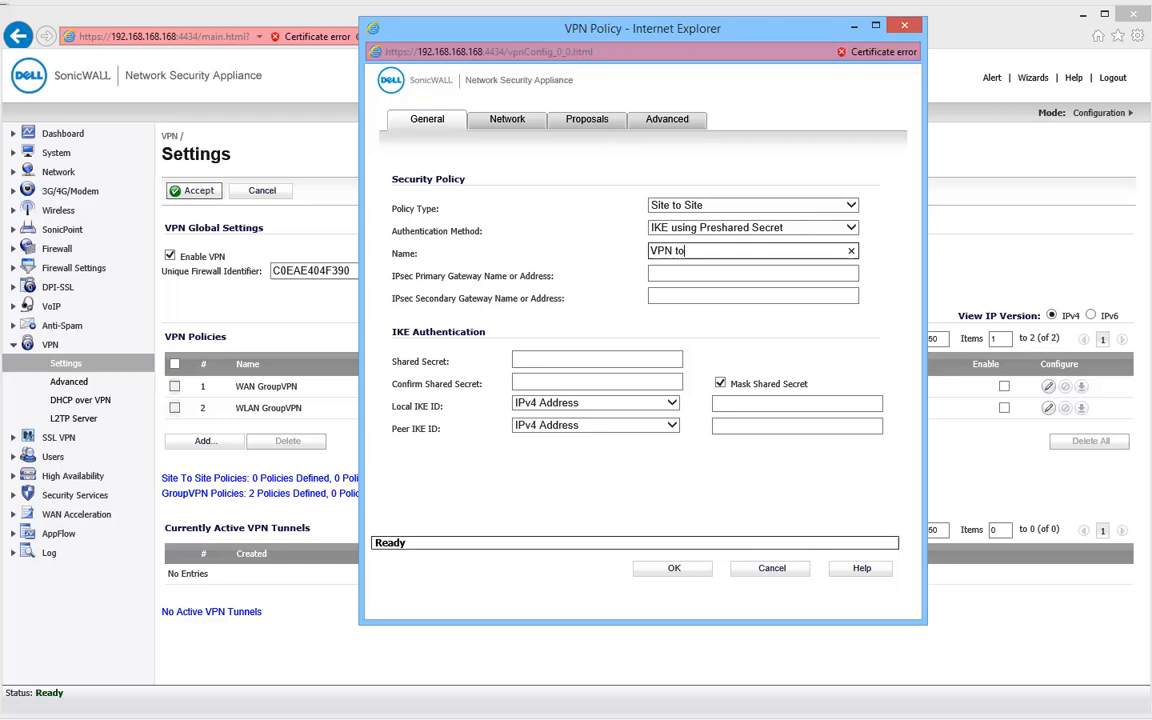
{"action": "type", "text": "Site B"}
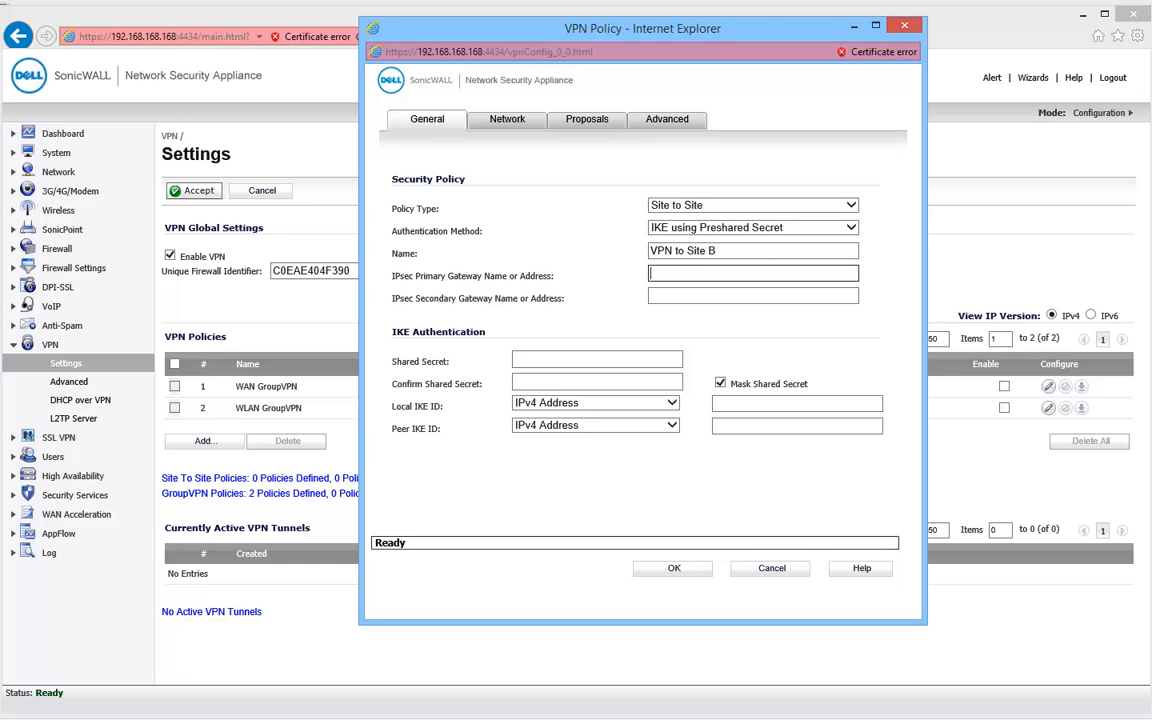
{"action": "type", "text": "192.168.30.22"}
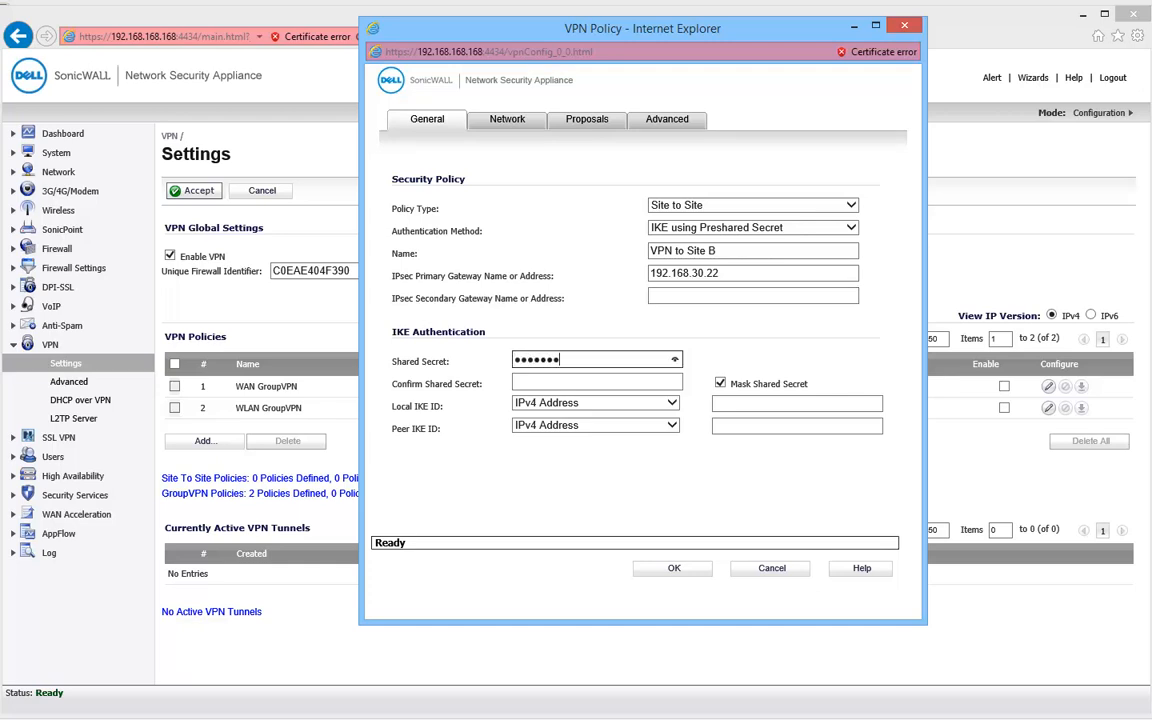
{"action": "type", "text": "••"}
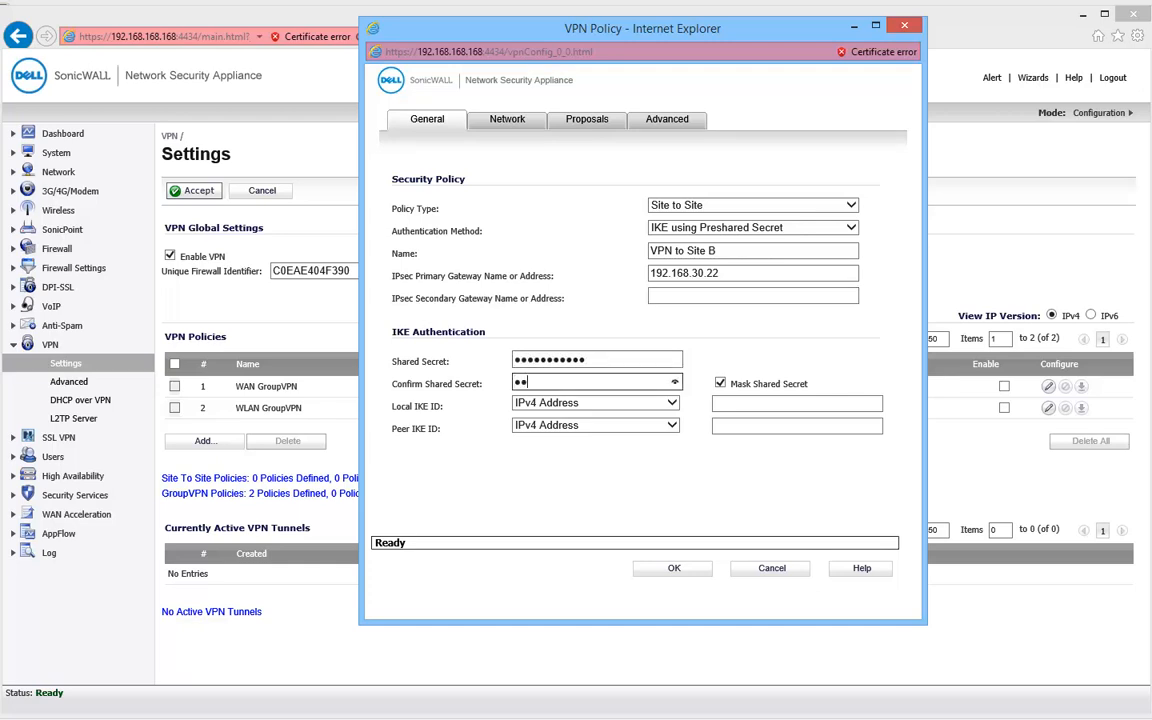
{"action": "type", "text": "••••••••••"}
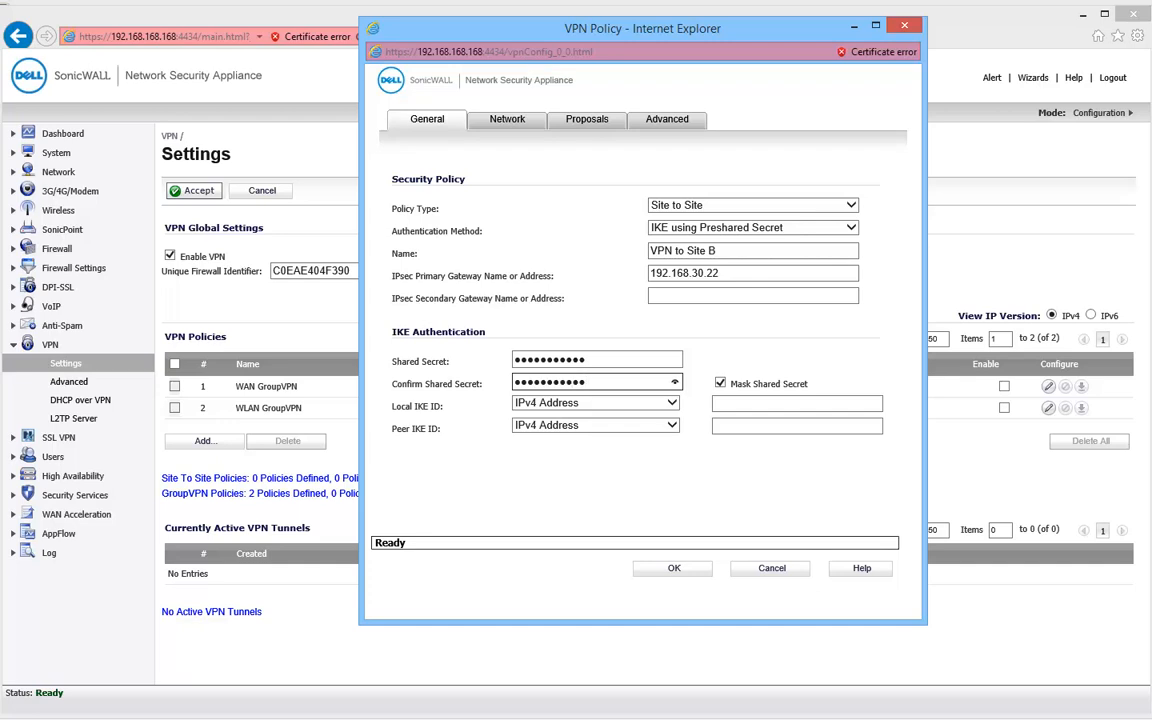
{"action": "left_click", "coordinate": [588, 120]}
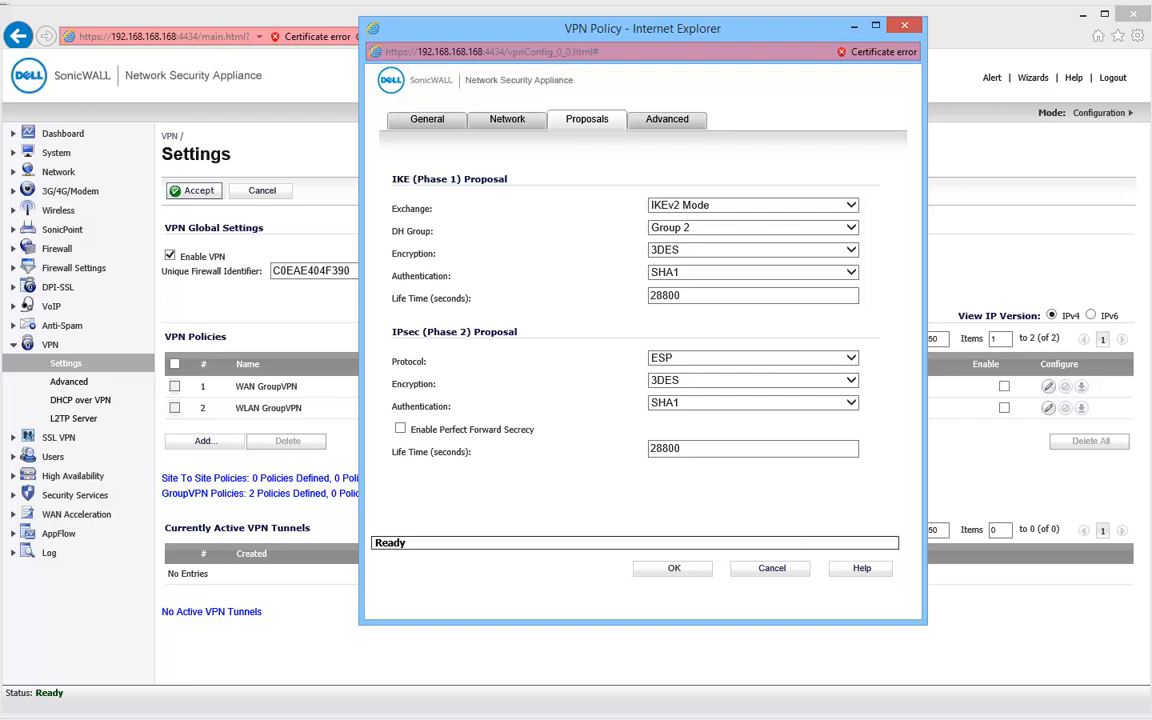
- Set the IKE phase 1 exchange to Main Mode instead of IKEv2
{"action": "left_click", "coordinate": [850, 204]}
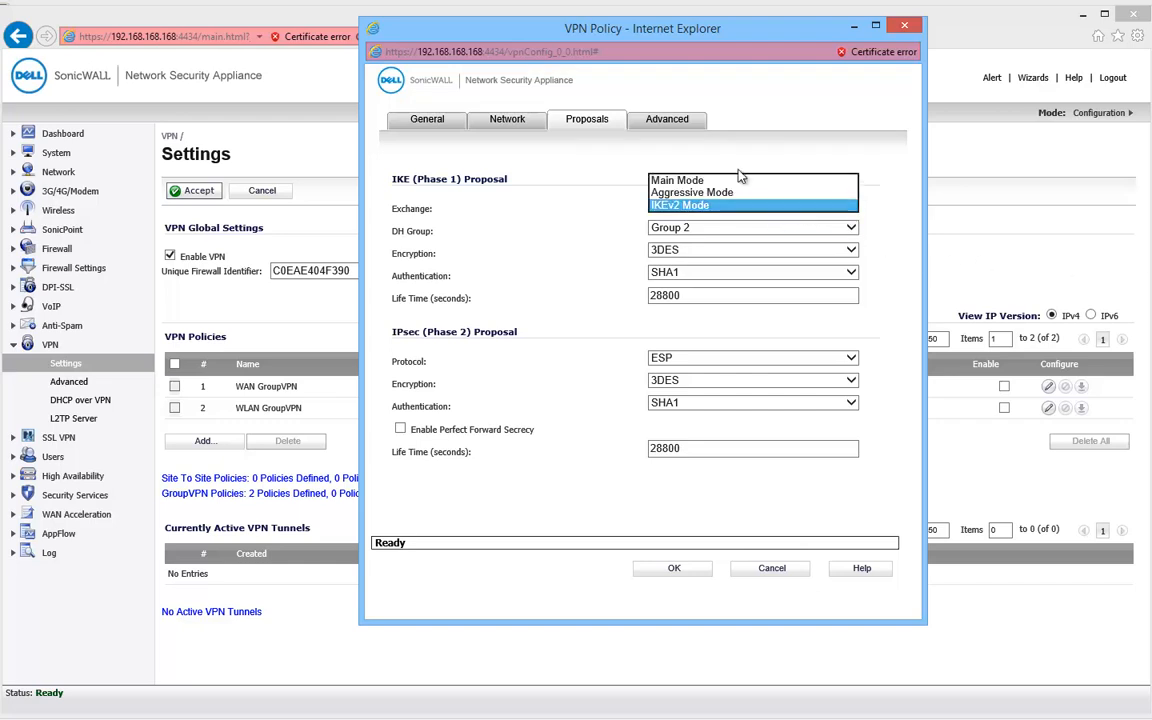
{"action": "left_click", "coordinate": [676, 180]}
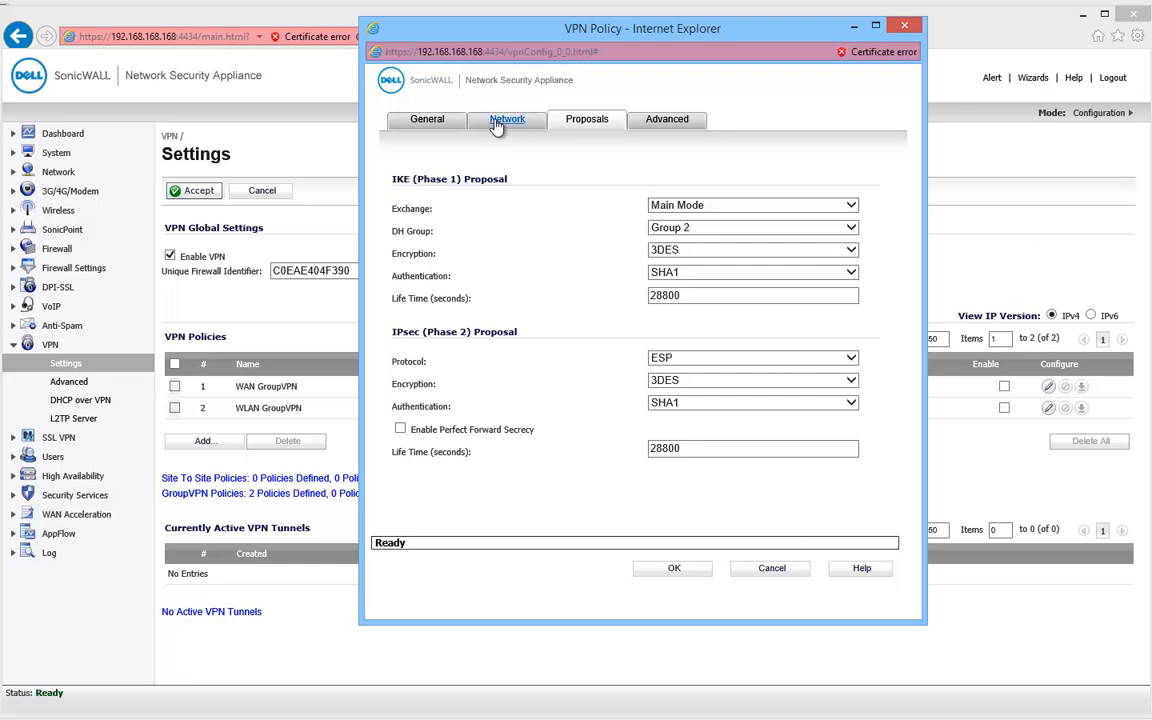
- Use X0 Subnet locally, have the destination obtain DHCP through the tunnel, and save the VPN to Site B policy
{"action": "left_click", "coordinate": [508, 120]}
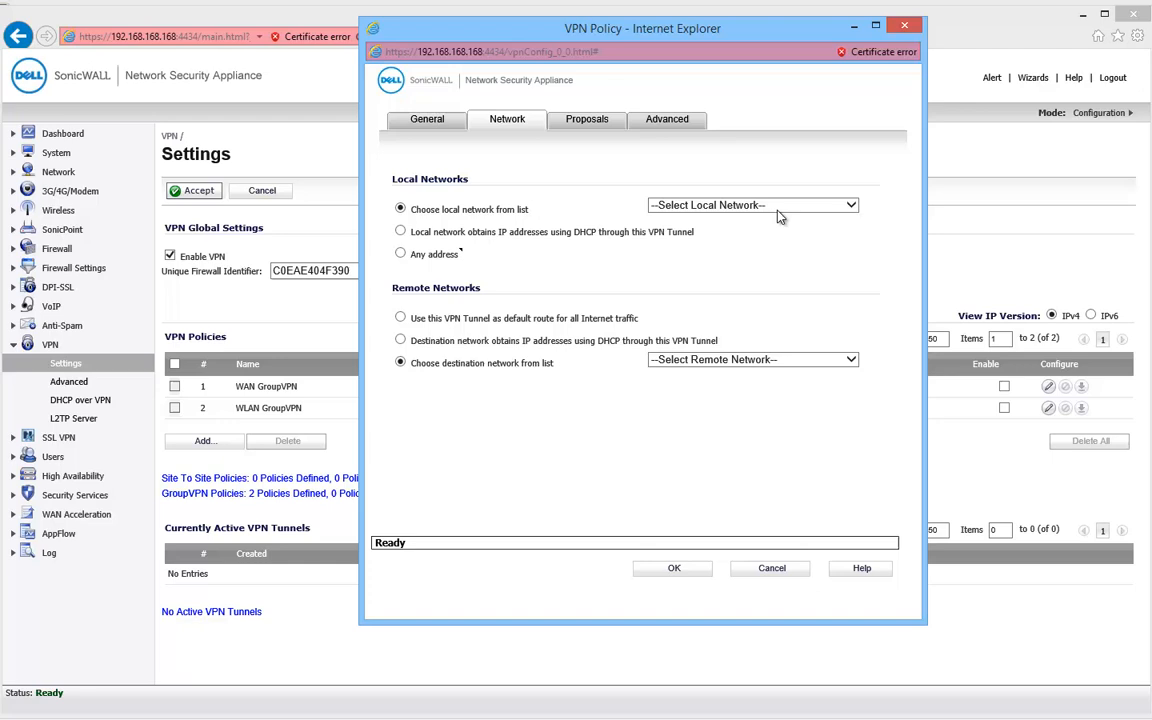
{"action": "left_click", "coordinate": [752, 204]}
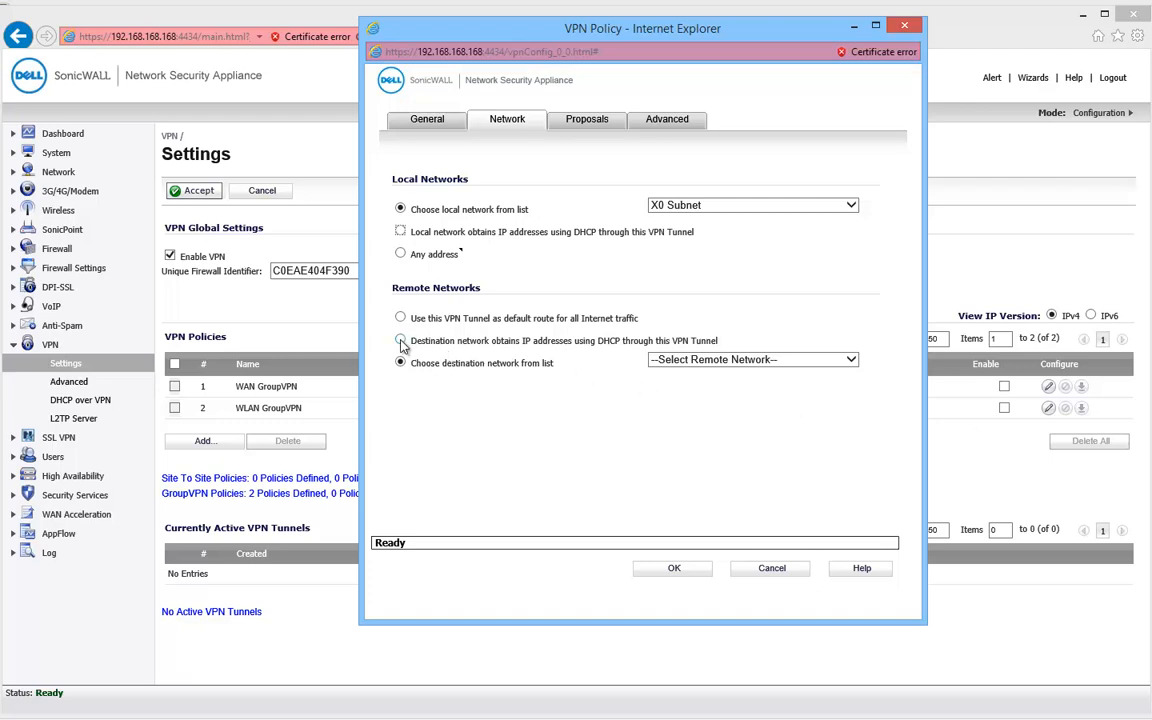
{"action": "left_click", "coordinate": [400, 340]}
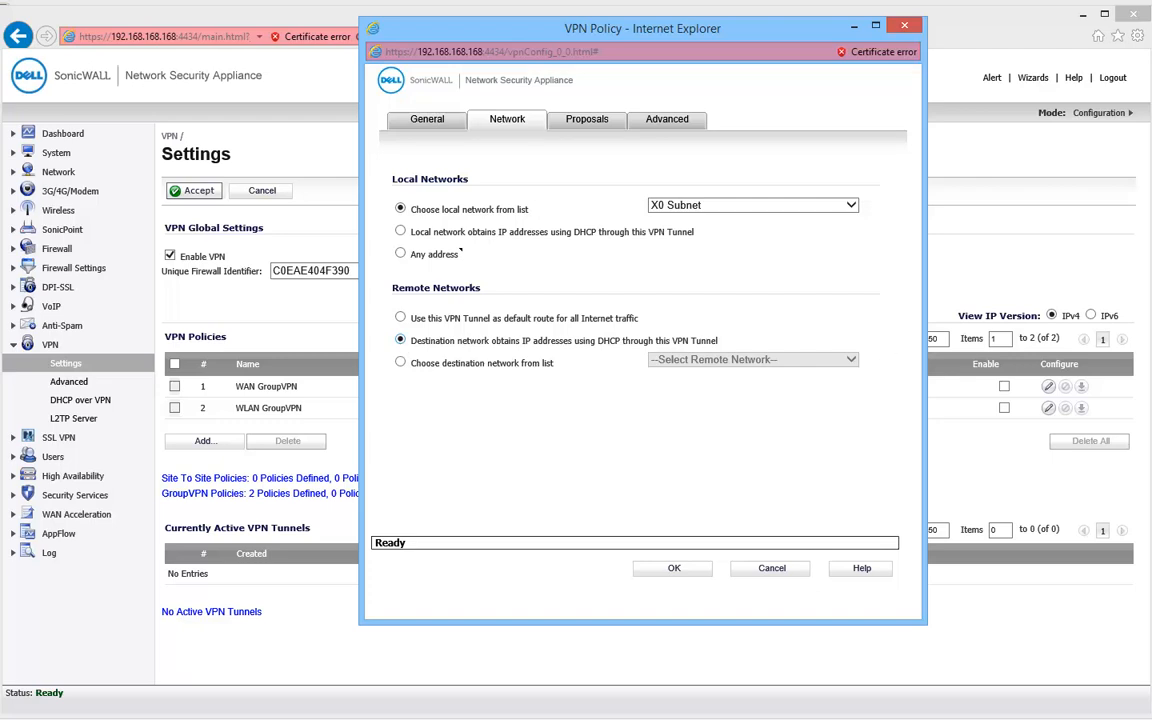
{"action": "left_click", "coordinate": [672, 568]}
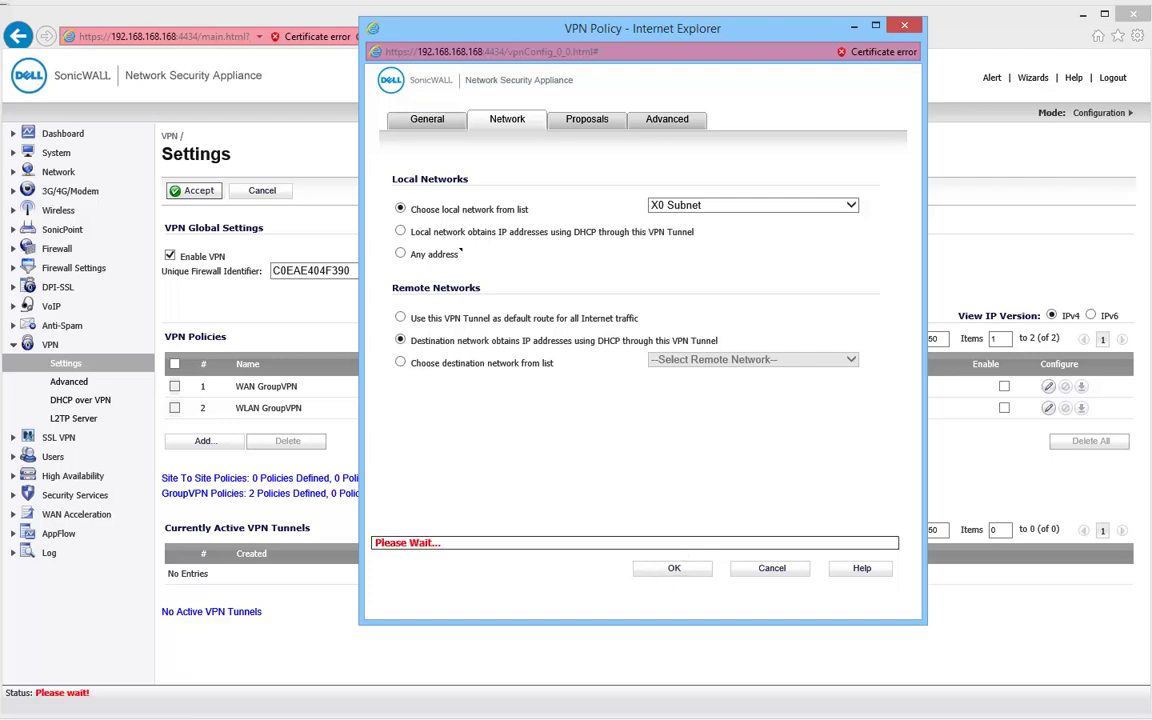
{"action": "left_click", "coordinate": [672, 568]}
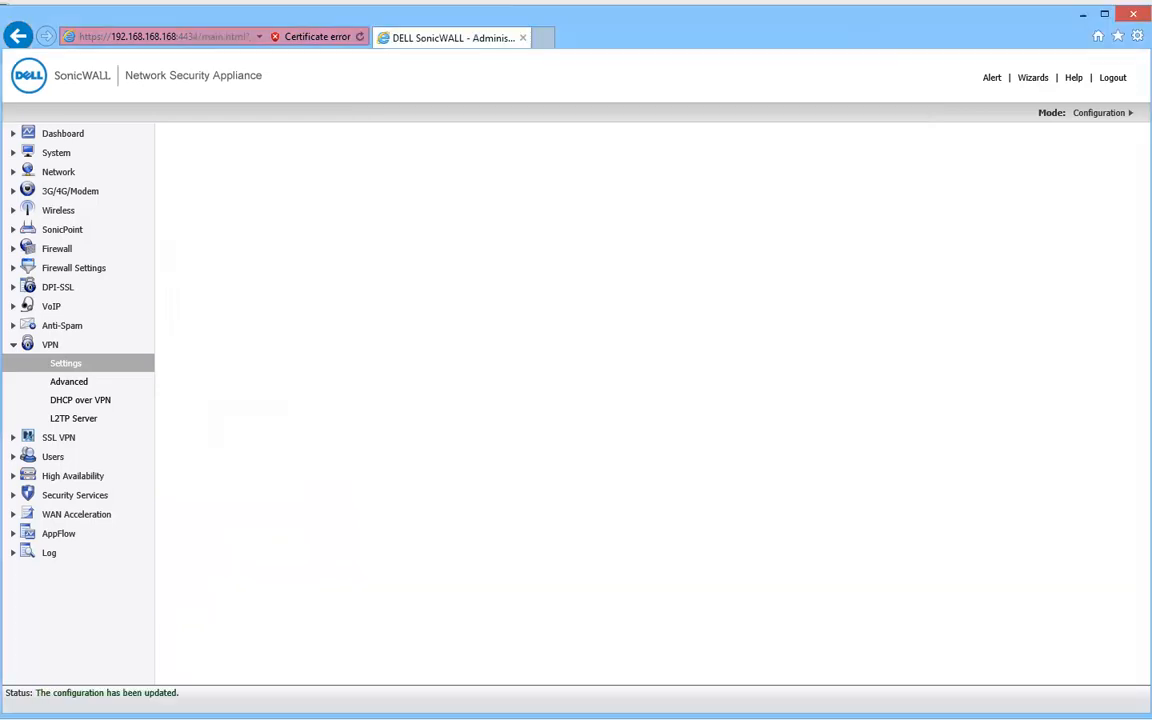
{"action": "left_click", "coordinate": [66, 364]}
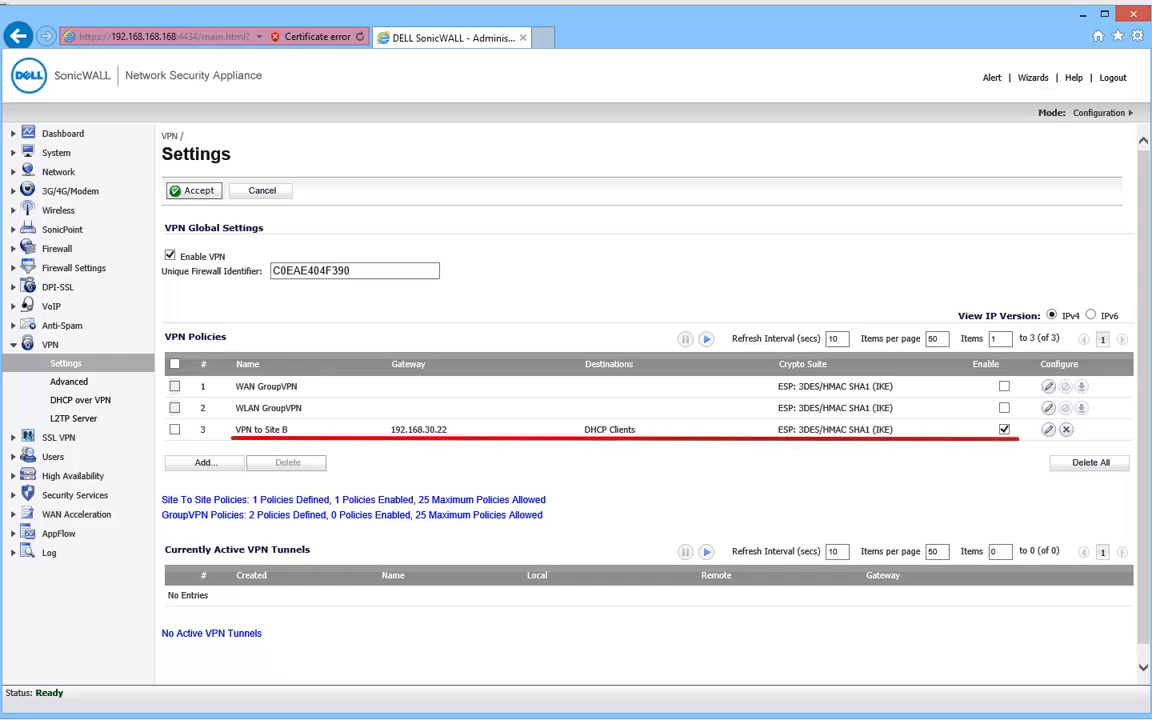
{"action": "mouse_move", "coordinate": [80, 410]}
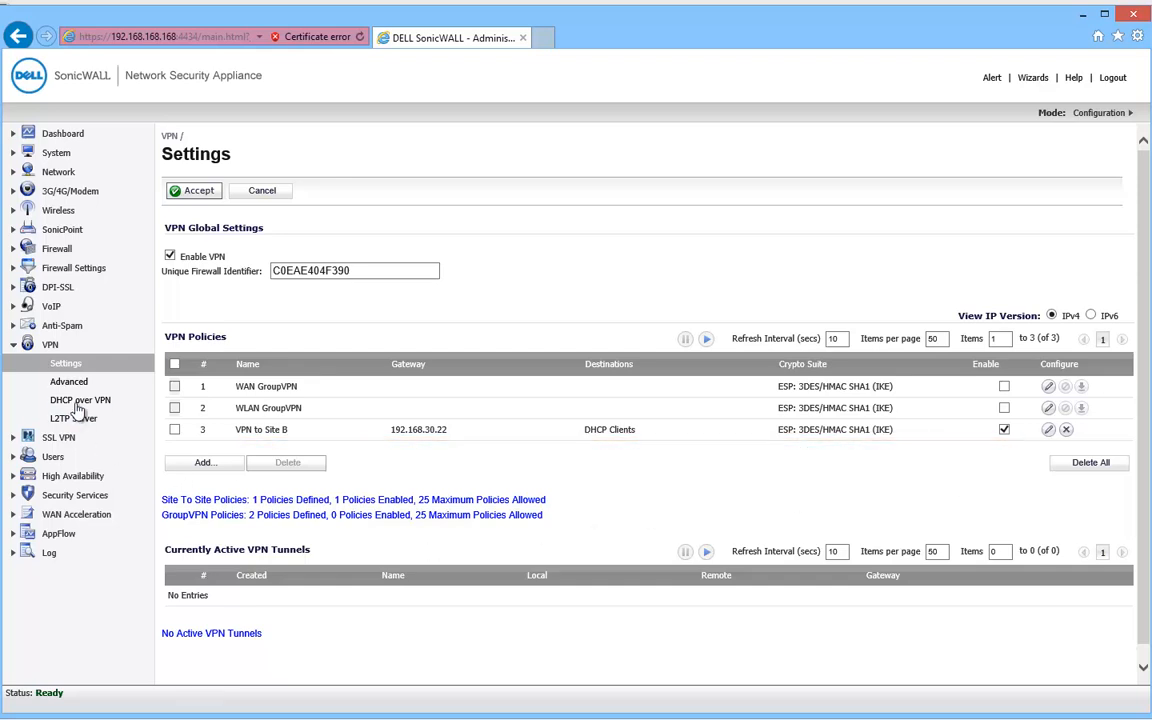
- Configure DHCP over VPN to use the internal DHCP server for the remote firewall and save it
{"action": "left_click", "coordinate": [80, 400]}
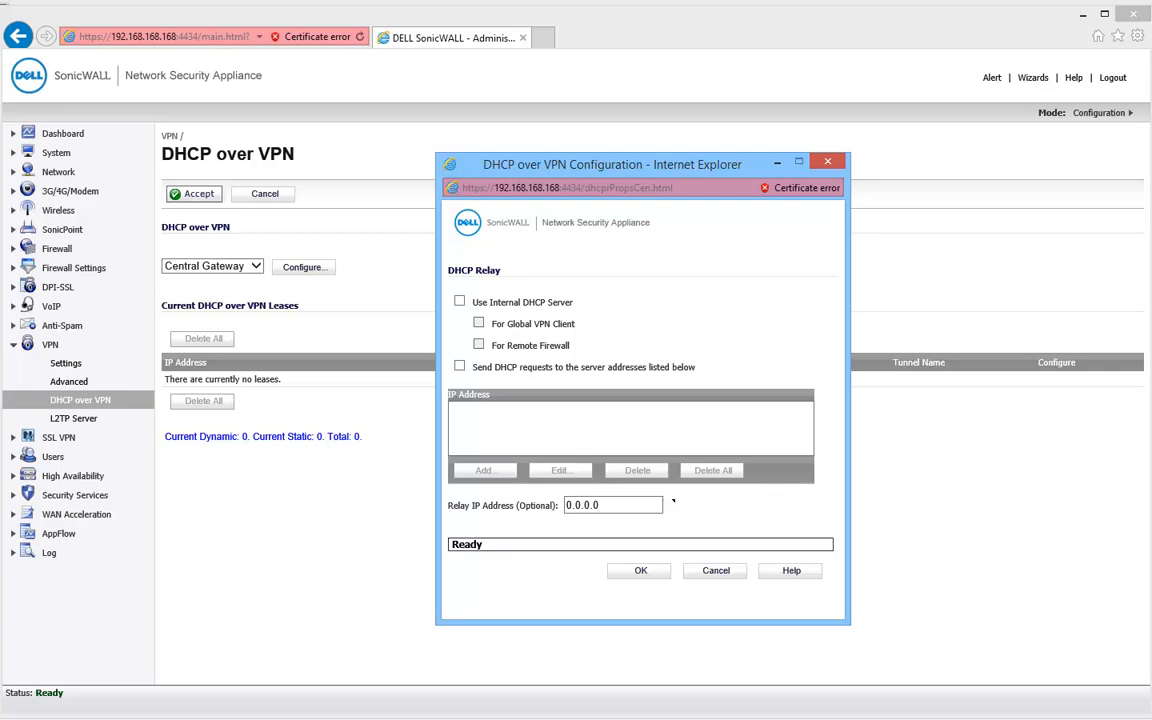
{"action": "left_click", "coordinate": [460, 302]}
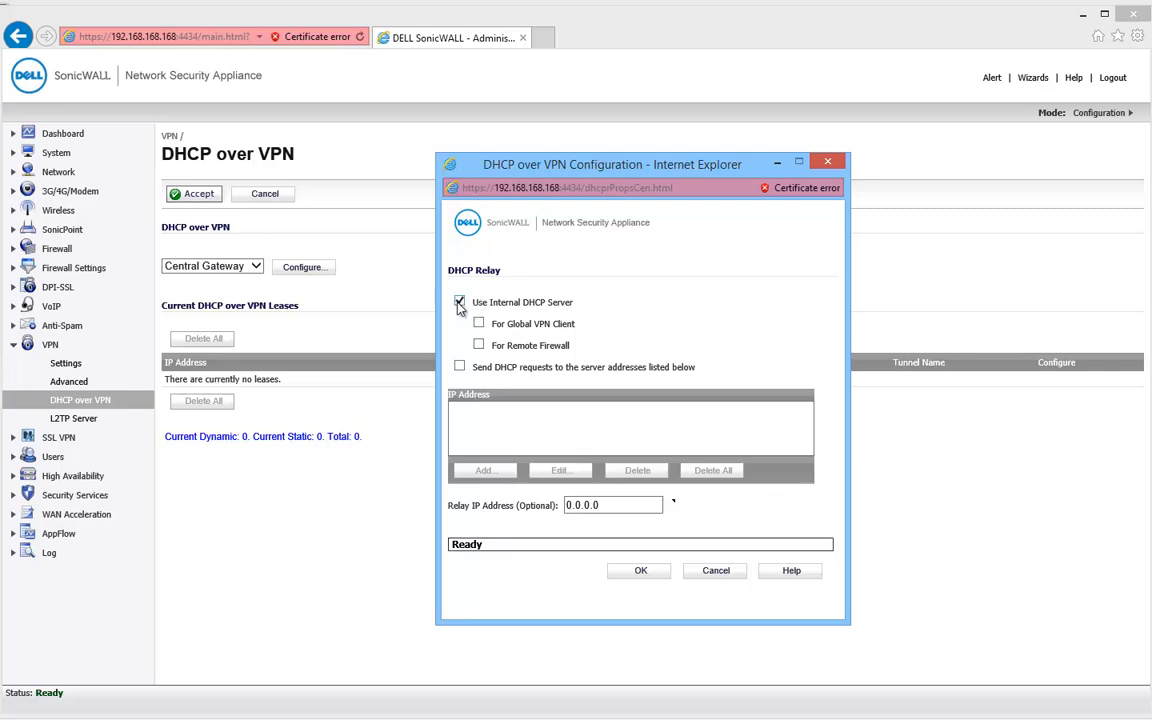
{"action": "left_click", "coordinate": [460, 302]}
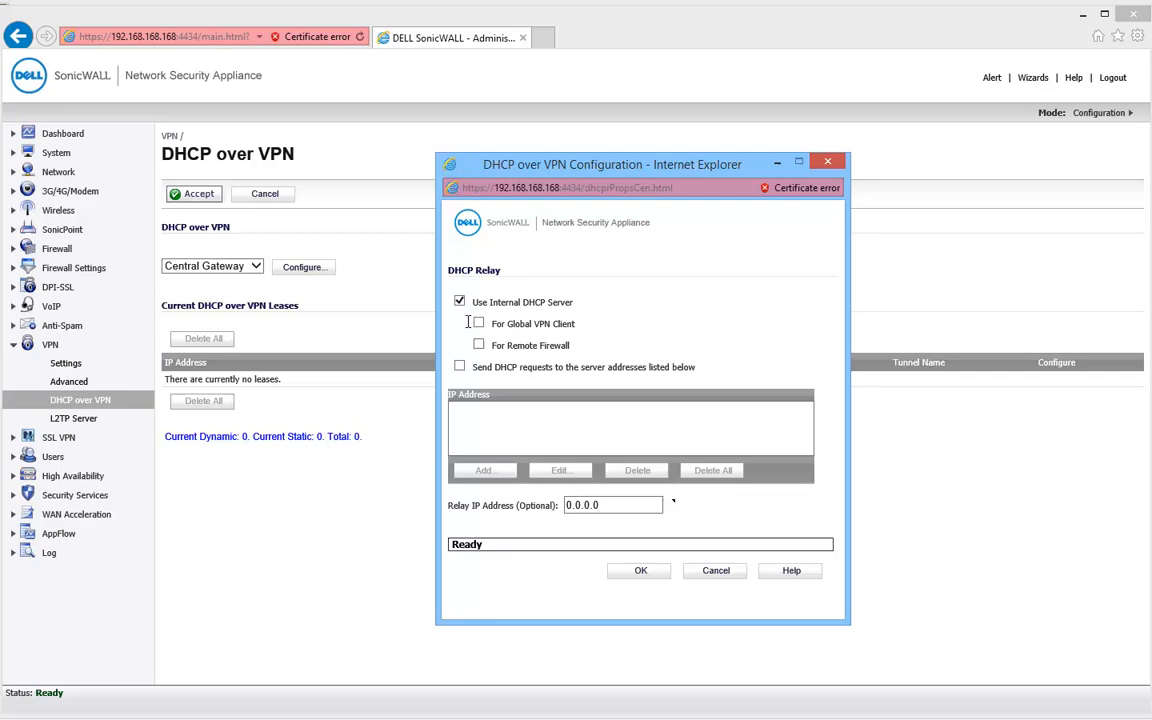
{"action": "left_click", "coordinate": [480, 344]}
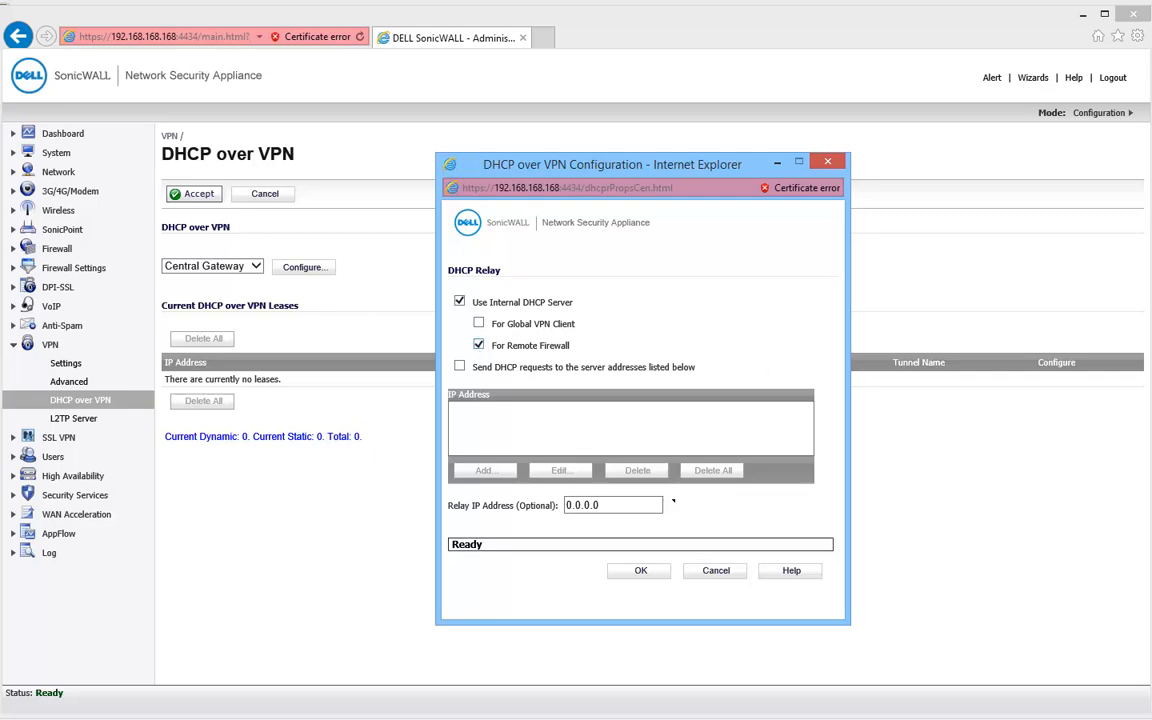
{"action": "left_click", "coordinate": [640, 570]}
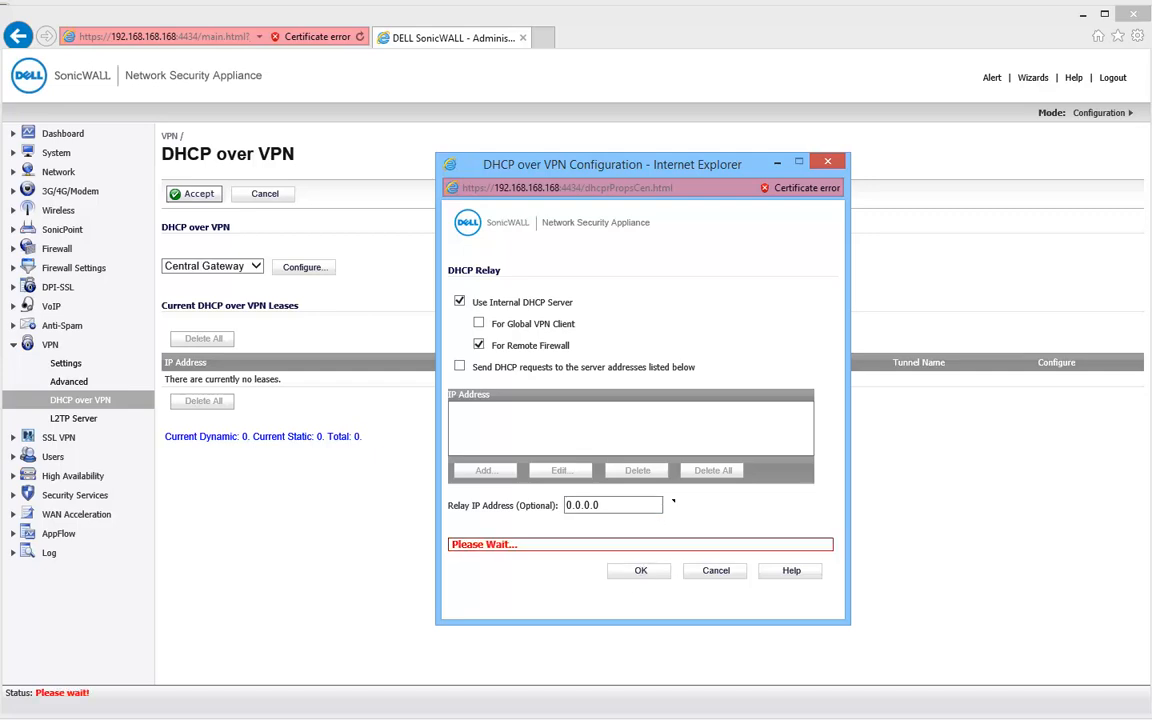
{"action": "left_click", "coordinate": [640, 570]}
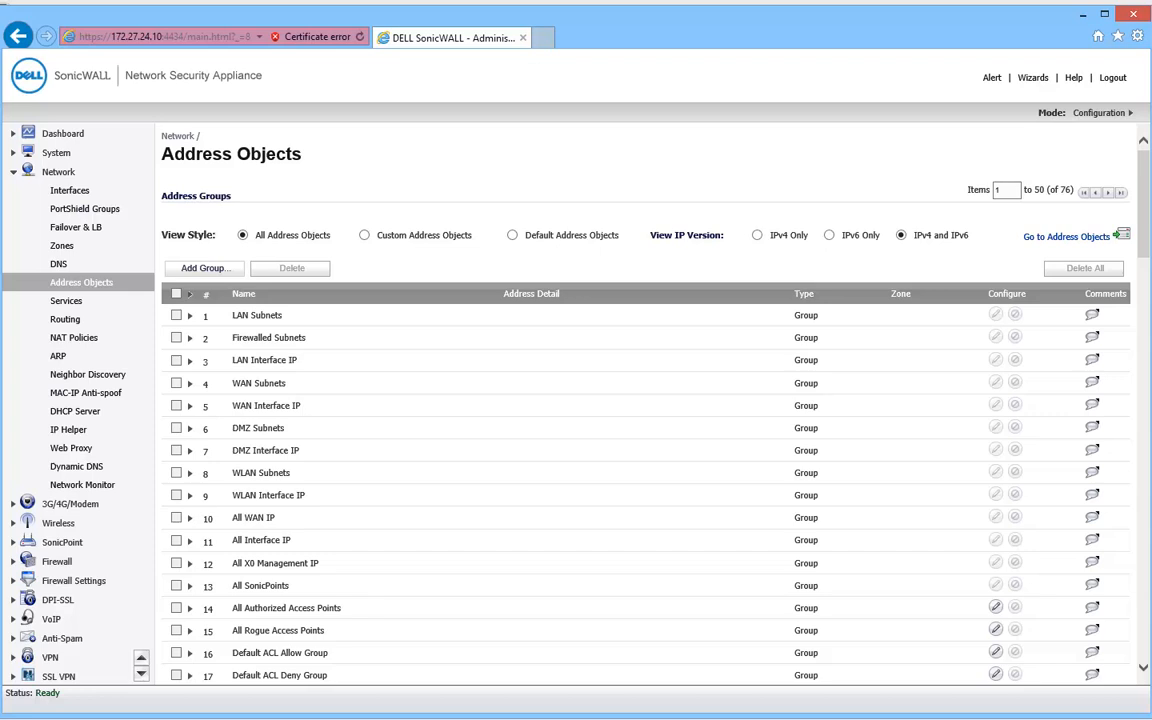
- Scroll down to the Address Objects table on the second appliance
{"action": "scroll", "scroll_direction": "down", "scroll_amount": 3}
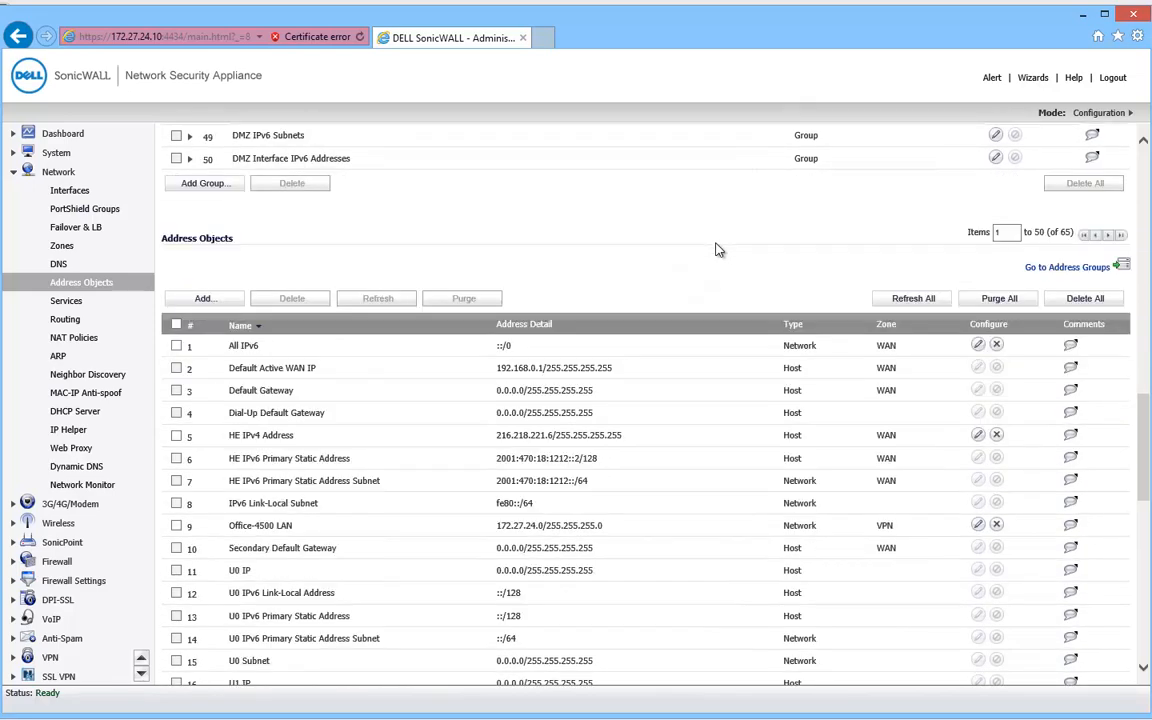
{"action": "mouse_move", "coordinate": [350, 336]}
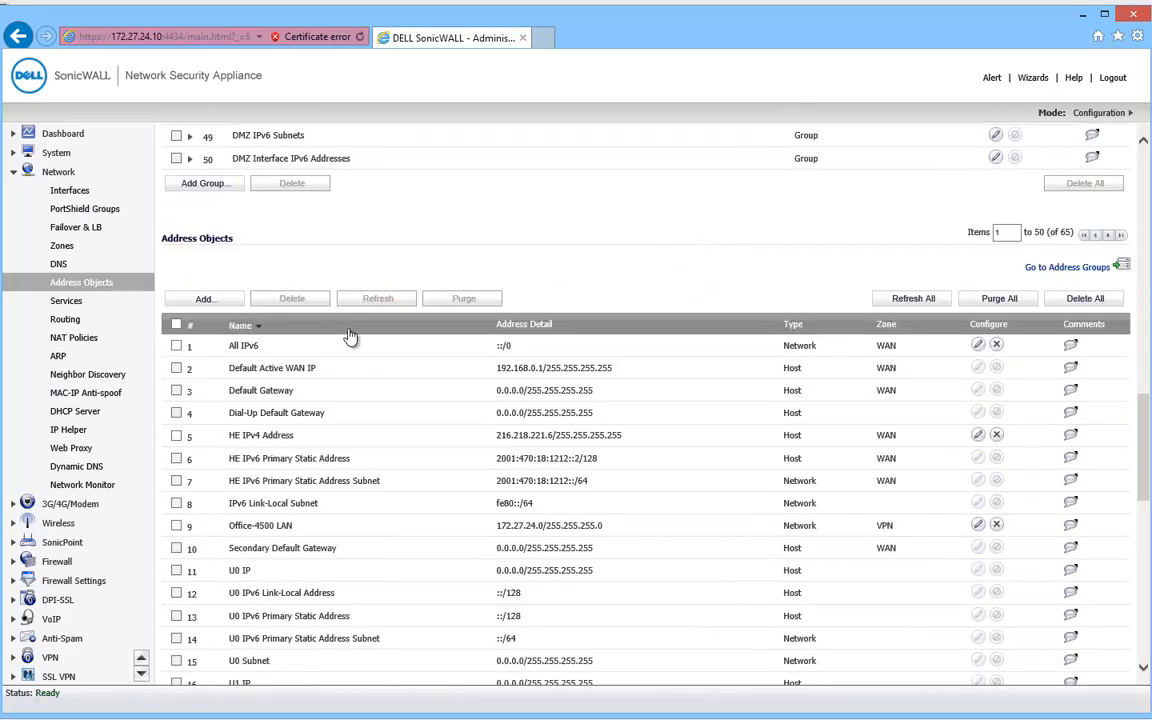
- Add address object 'Site A Network' in the VPN zone for 192.168.168.0 / 255.255.255.0
{"action": "left_click", "coordinate": [204, 298]}
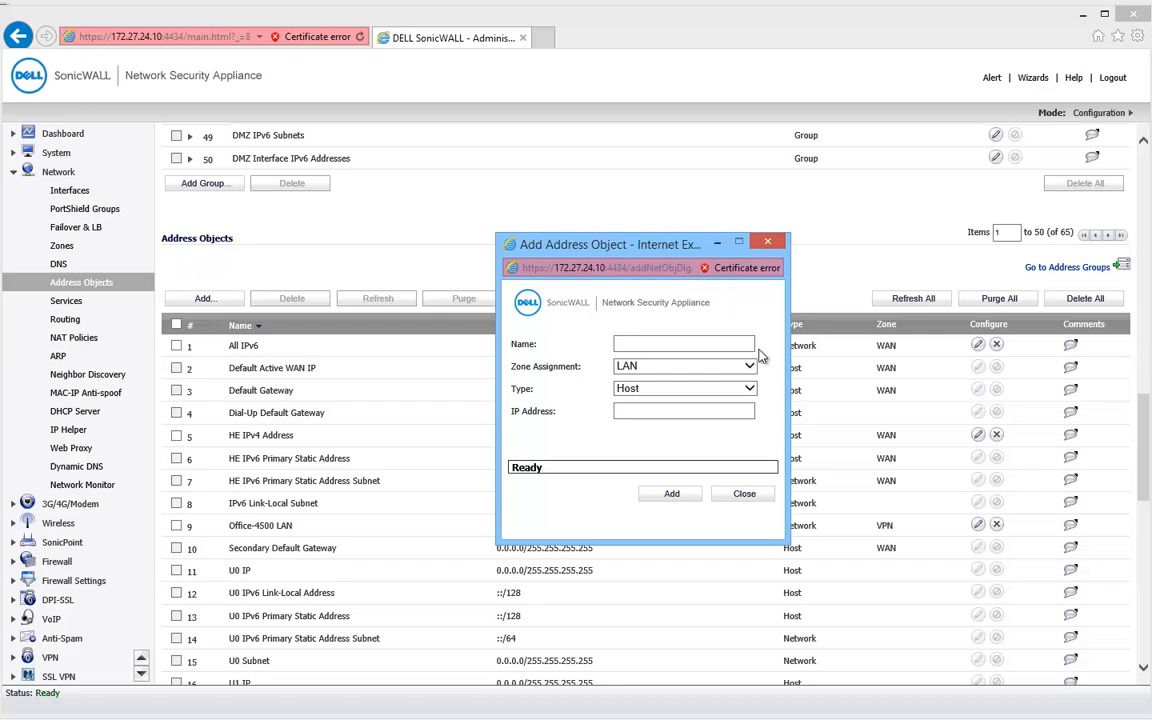
{"action": "left_click", "coordinate": [684, 344]}
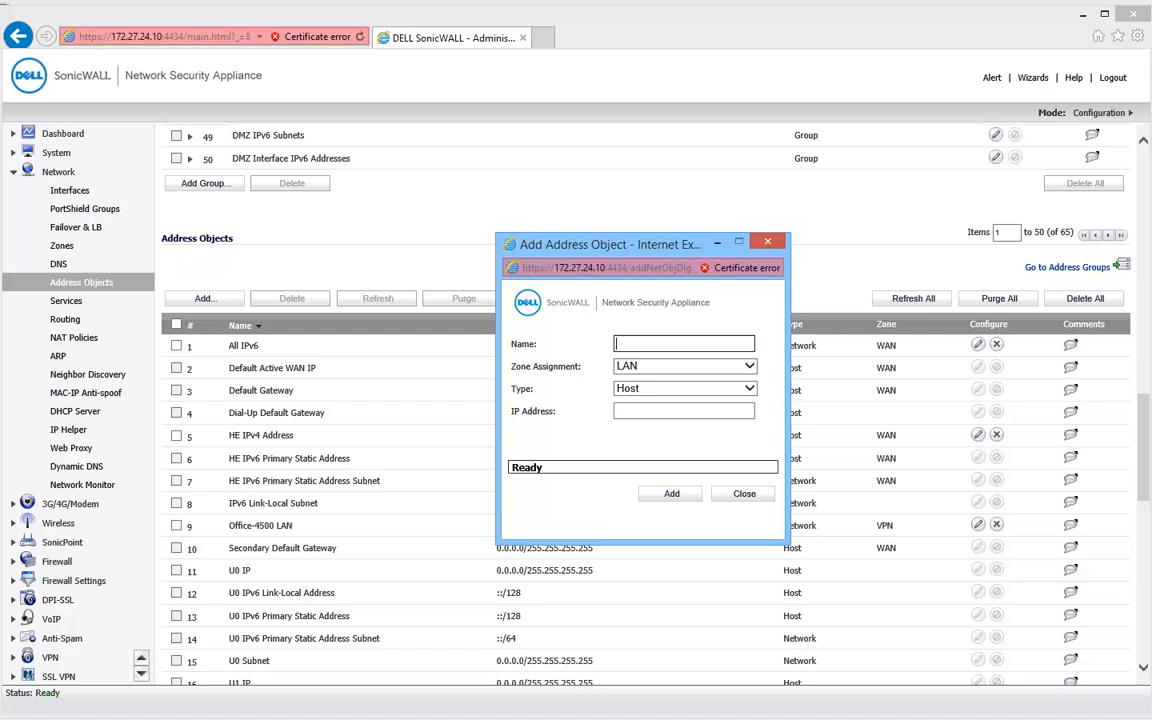
{"action": "type", "text": "S"}
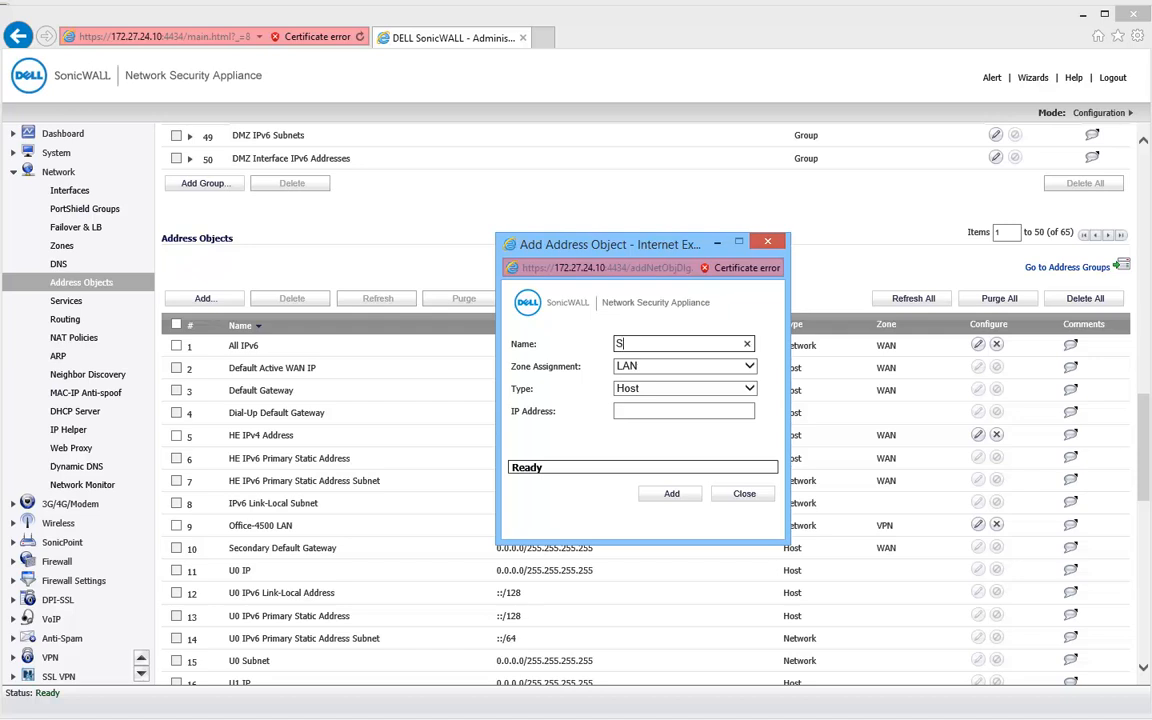
{"action": "type", "text": "ite a"}
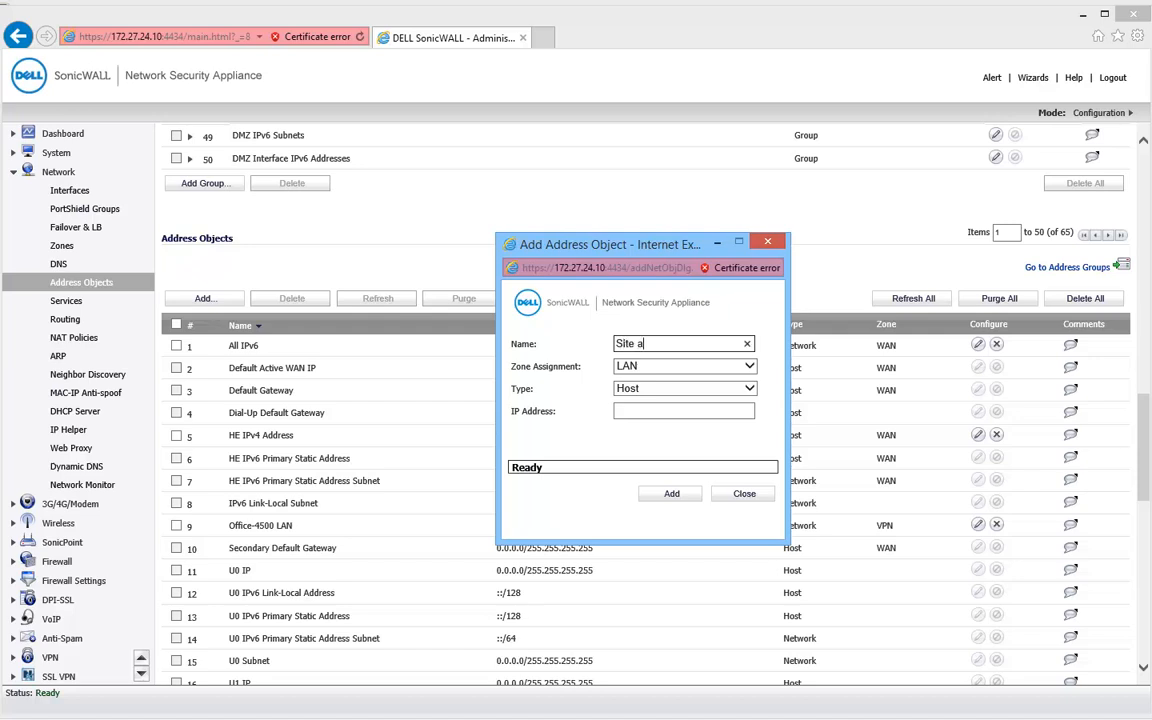
{"action": "type", "text": "Network"}
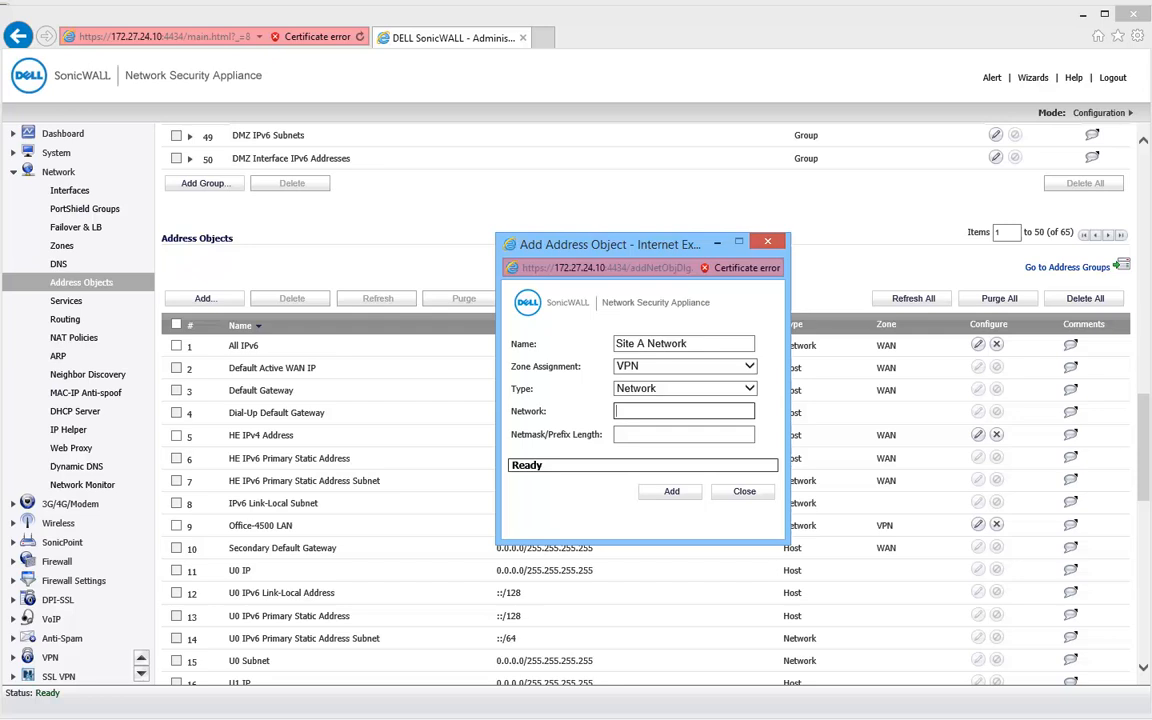
{"action": "type", "text": "192.168.168"}
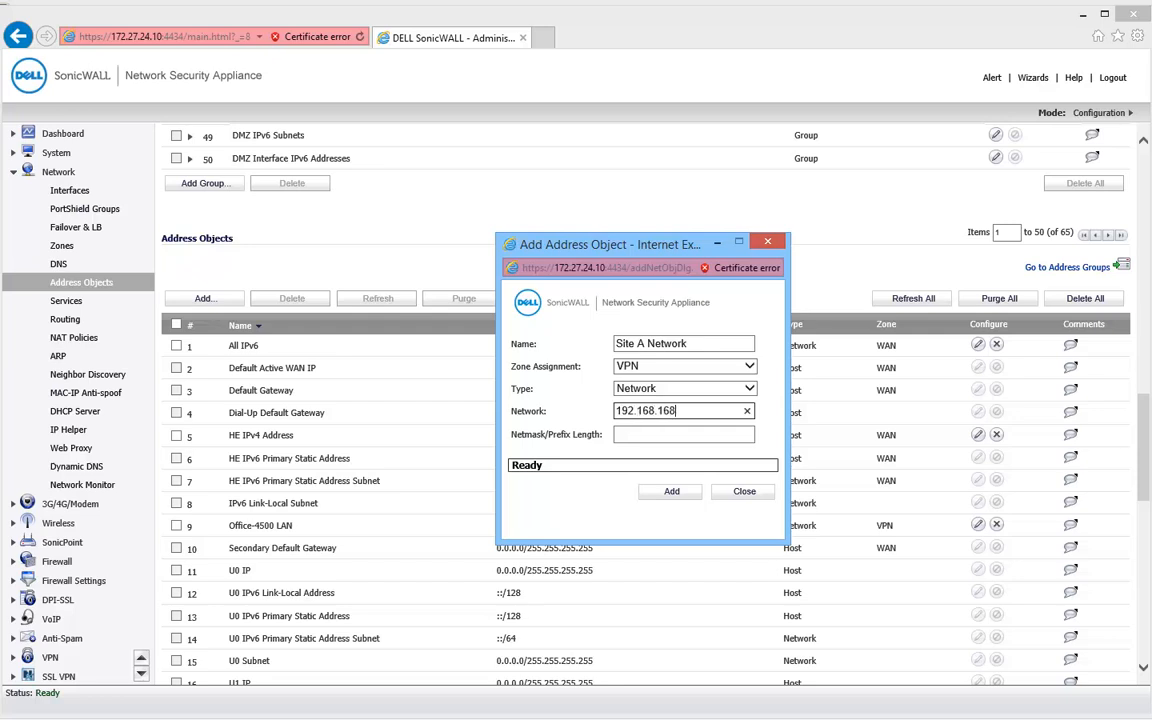
{"action": "type", "text": ".0"}
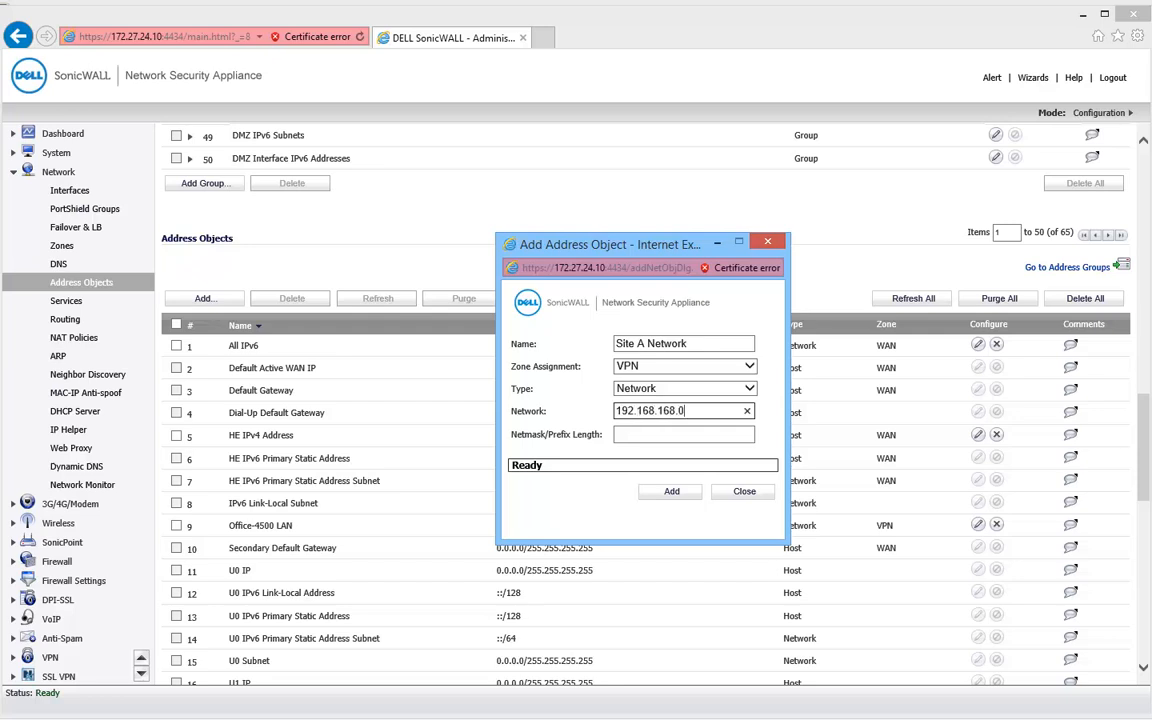
{"action": "type", "text": "255.255.255.0"}
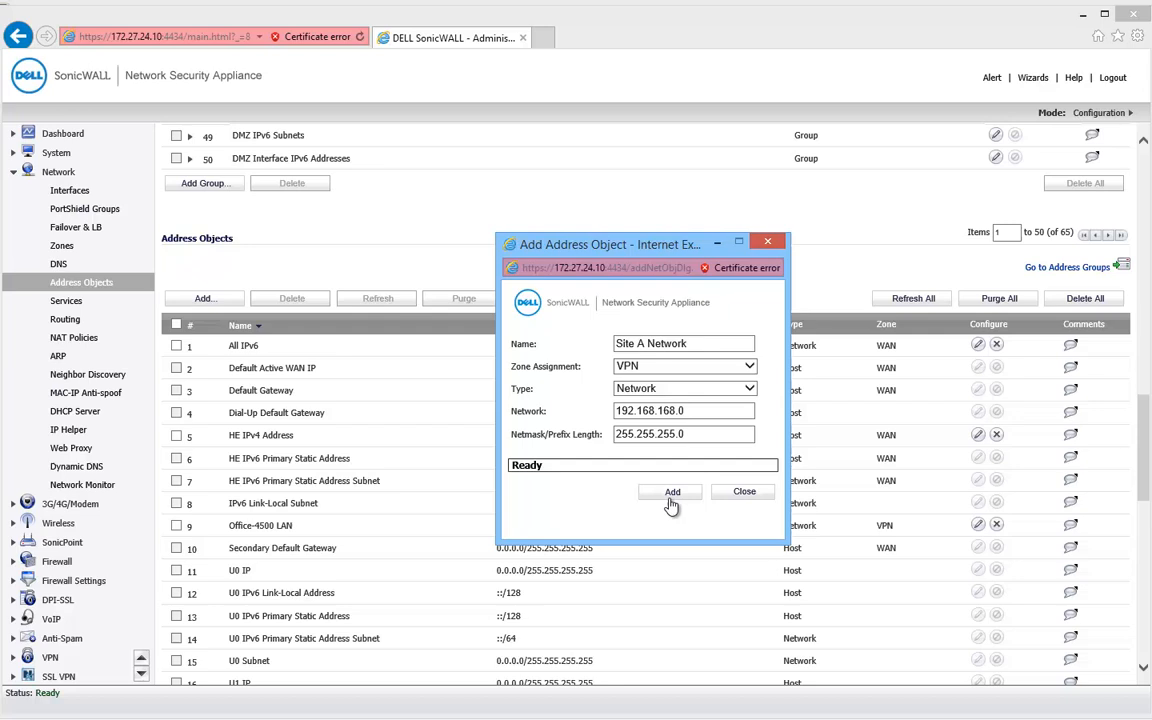
{"action": "left_click", "coordinate": [672, 492]}
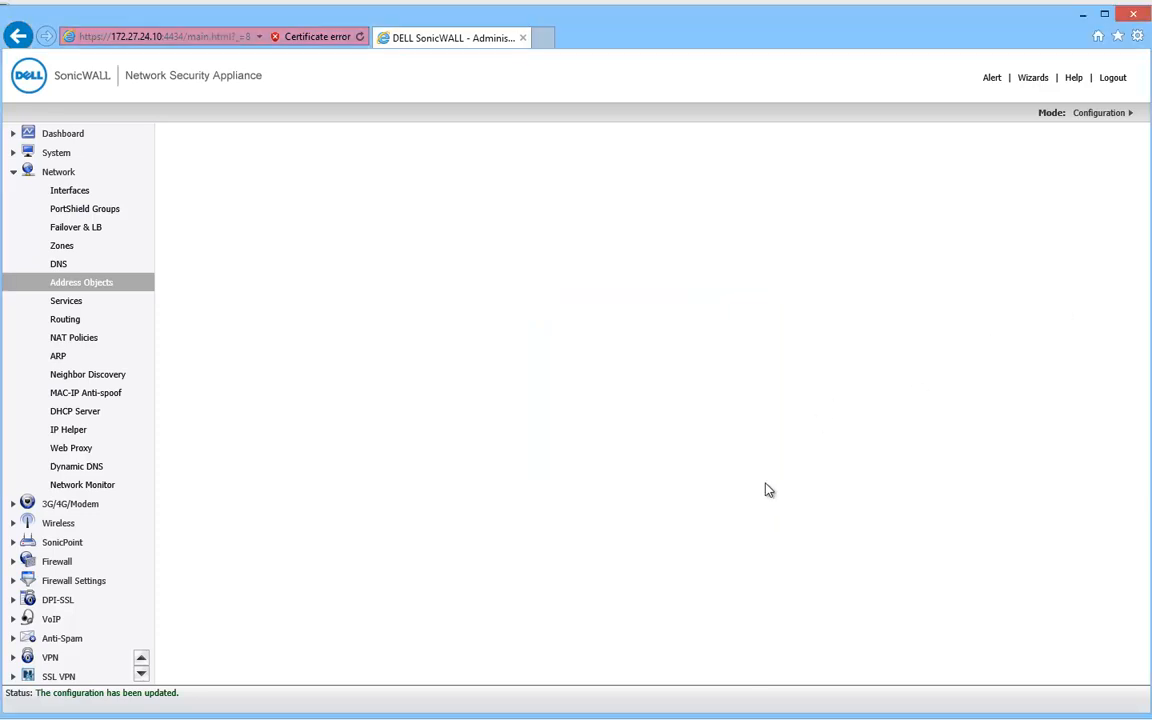
- Create VPN policy 'VPN to Site A' with gateway 192.168.170.51 and the shared secret confirmed
{"action": "left_click", "coordinate": [80, 282]}
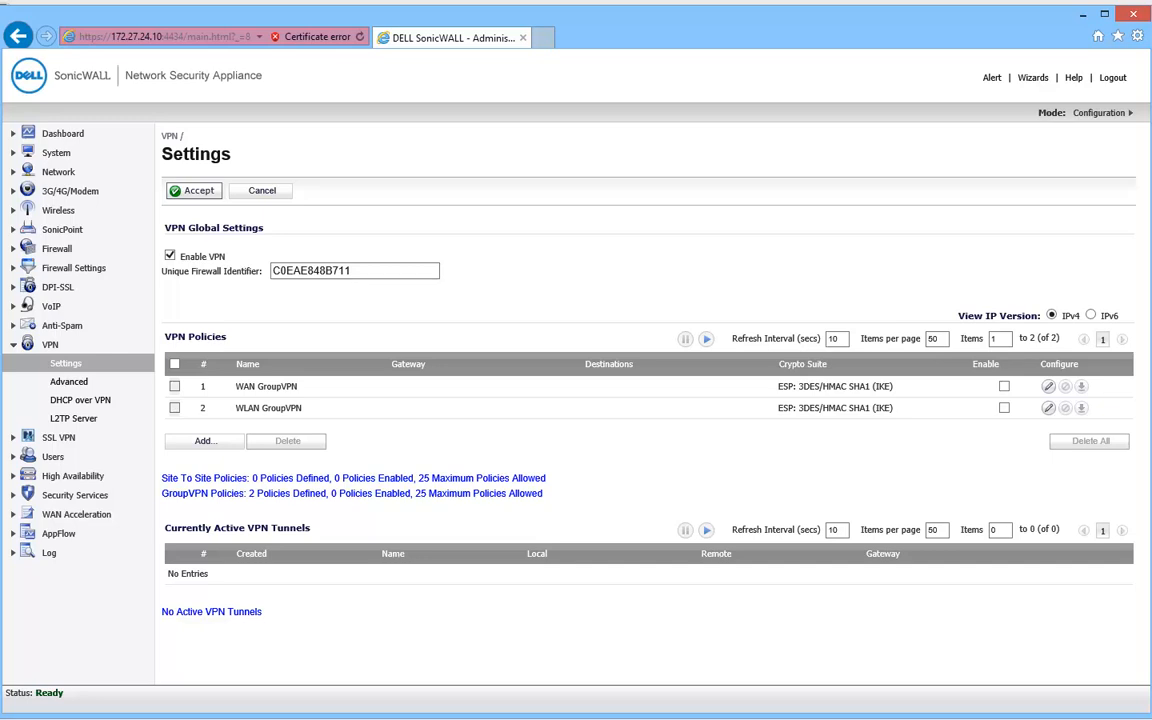
{"action": "left_click", "coordinate": [1048, 386]}
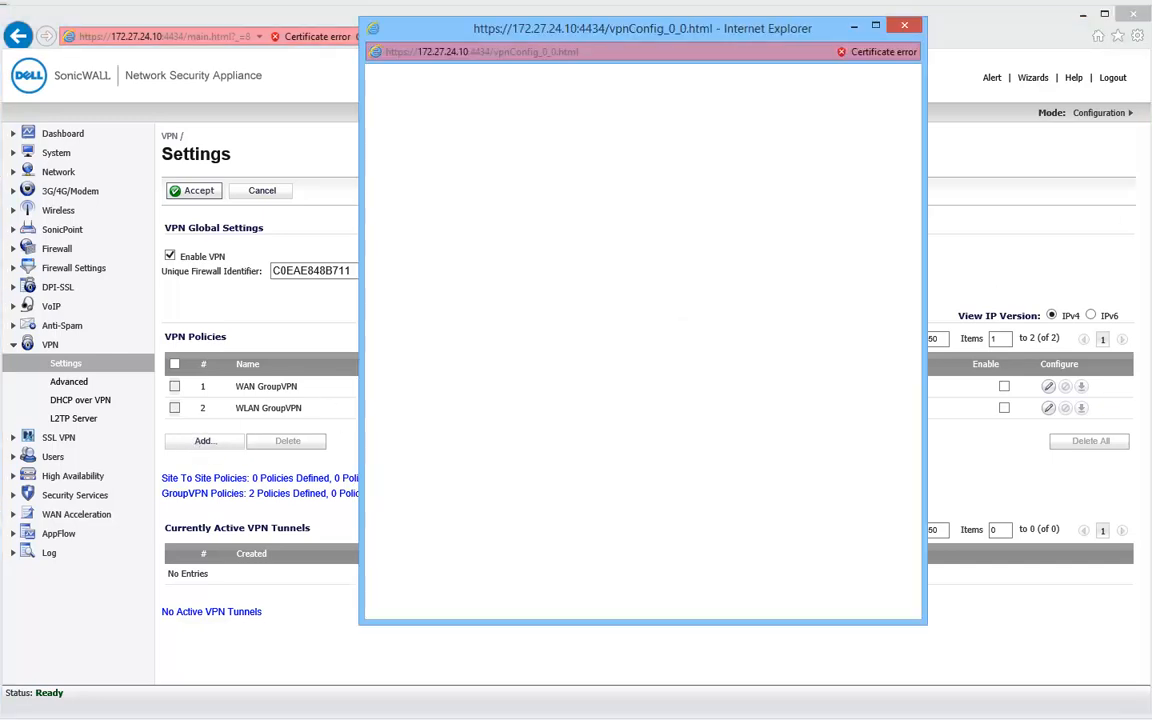
{"action": "left_click", "coordinate": [204, 440]}
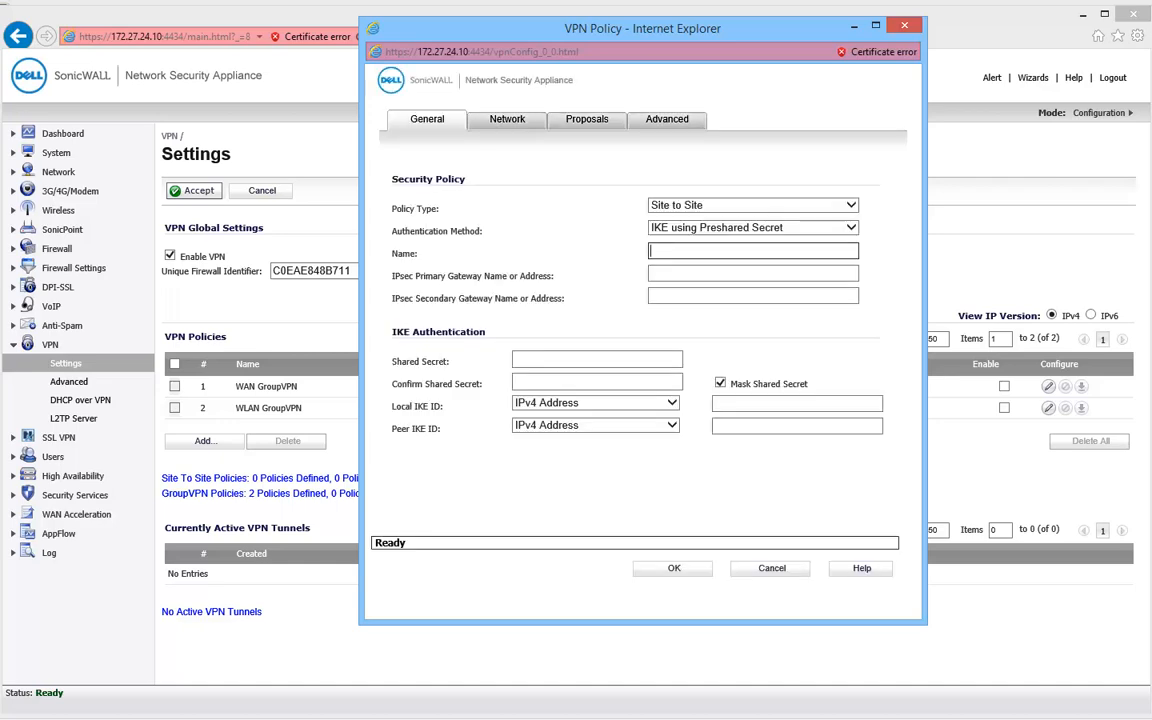
{"action": "type", "text": "VPN to Site A"}
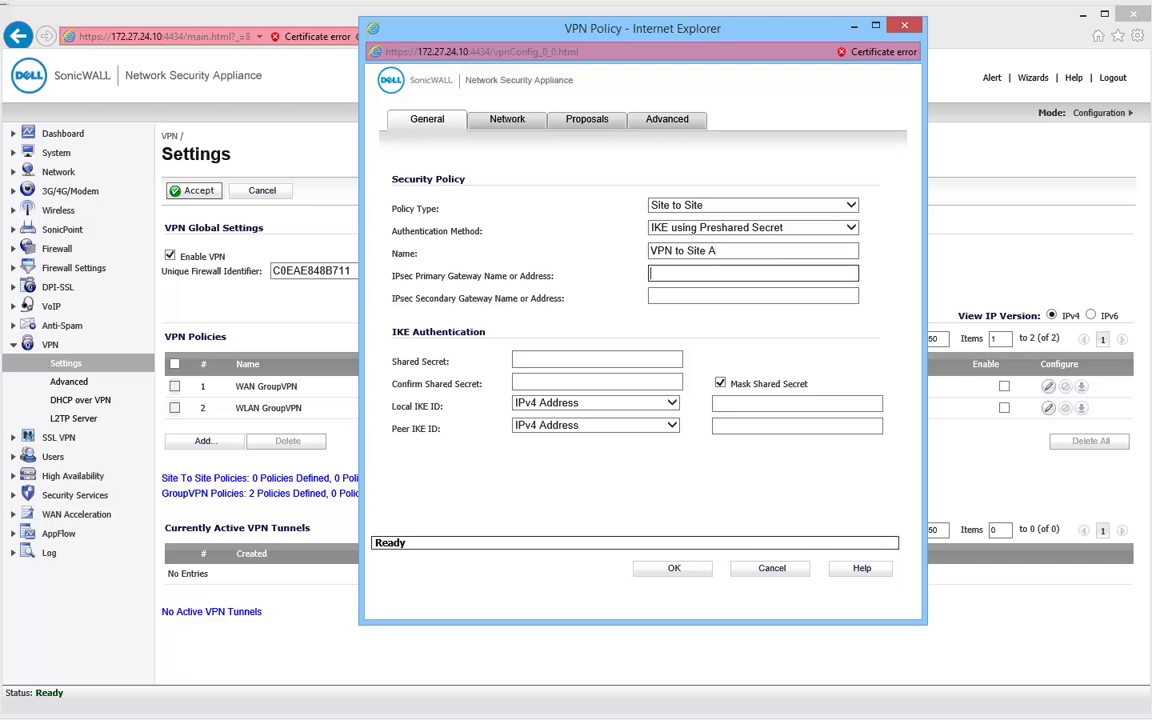
{"action": "type", "text": "192.168.170.51"}
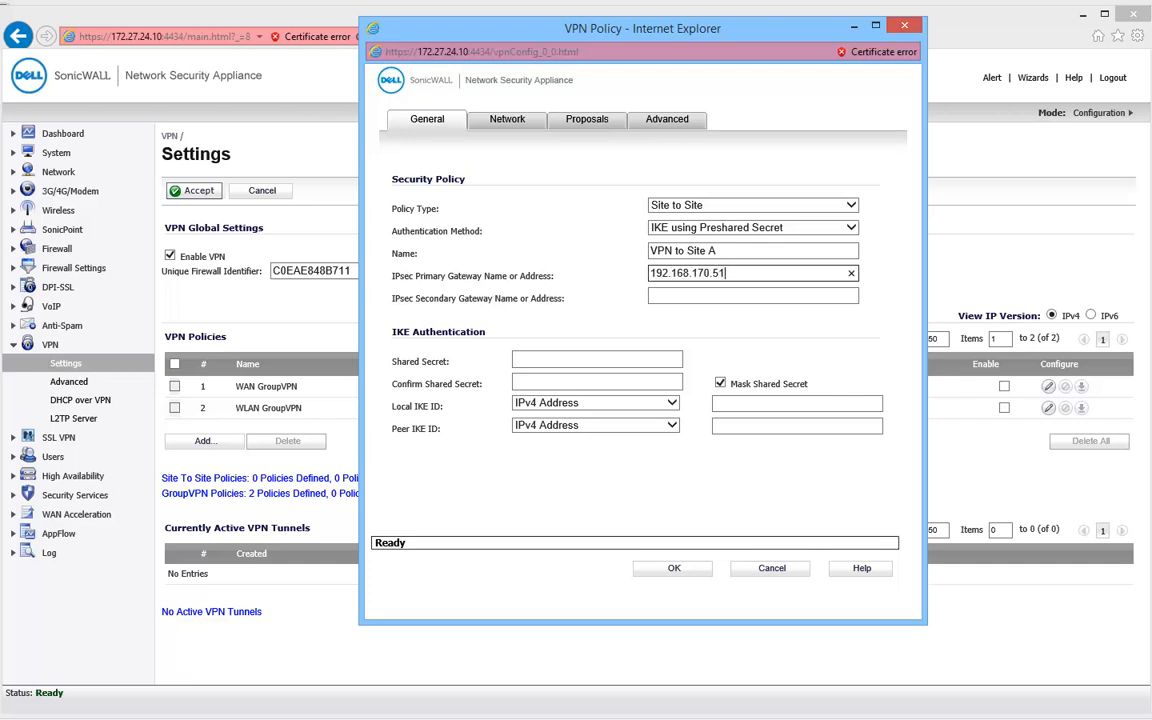
{"action": "type", "text": "•••••"}
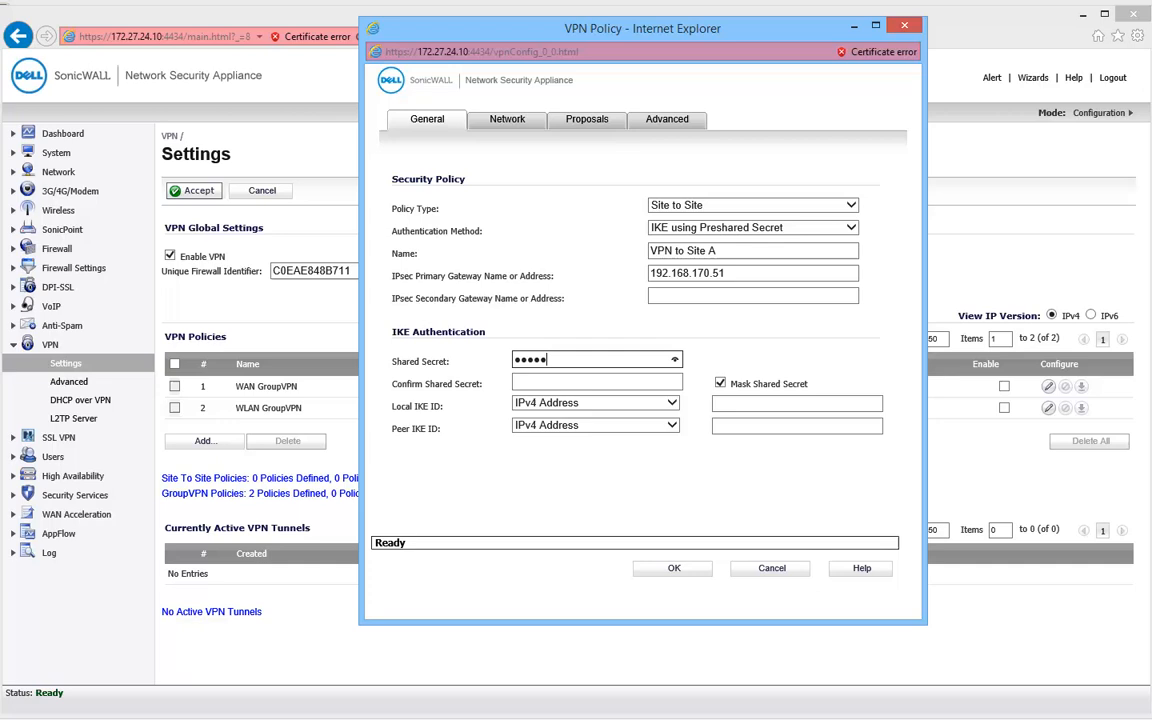
{"action": "type", "text": "•••"}
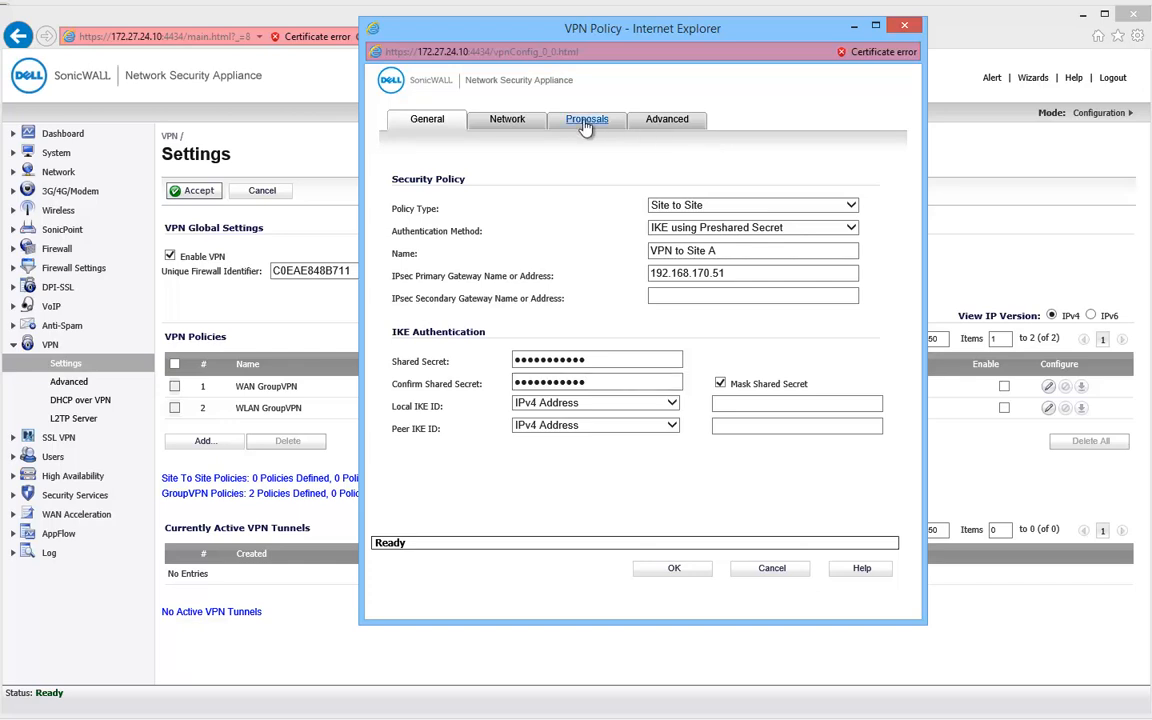
- Set Main Mode exchange, local network via tunnel DHCP, and Site A Network as the destination
{"action": "left_click", "coordinate": [586, 120]}
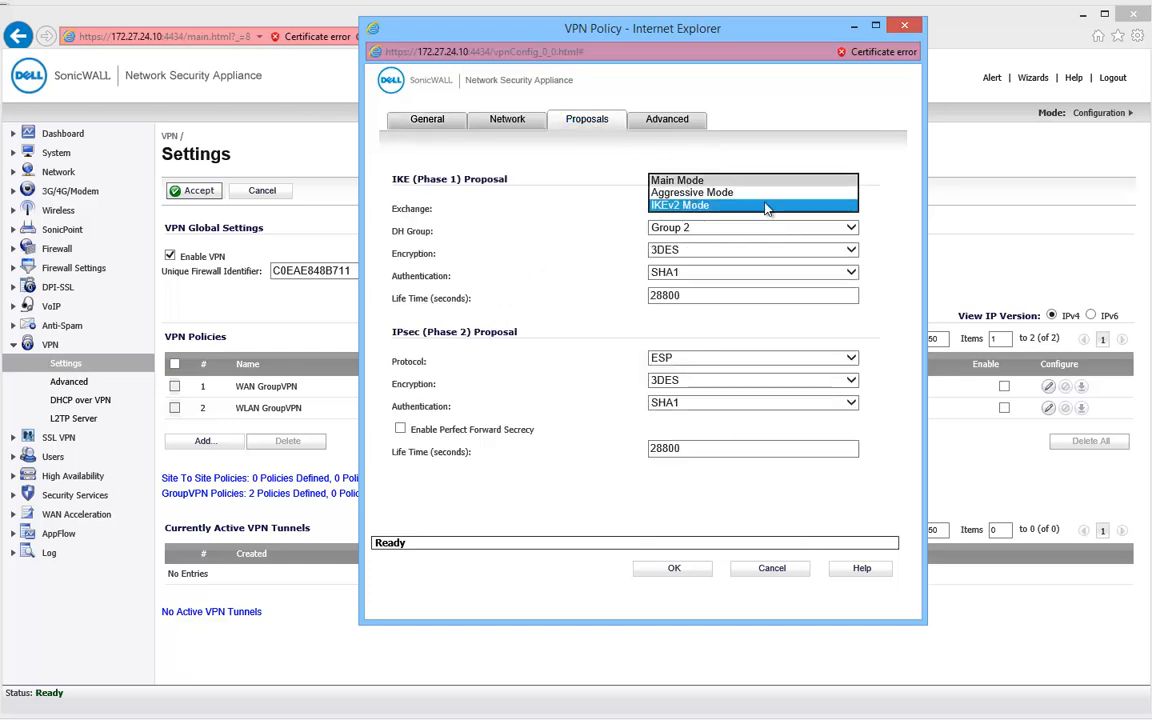
{"action": "left_click", "coordinate": [676, 180]}
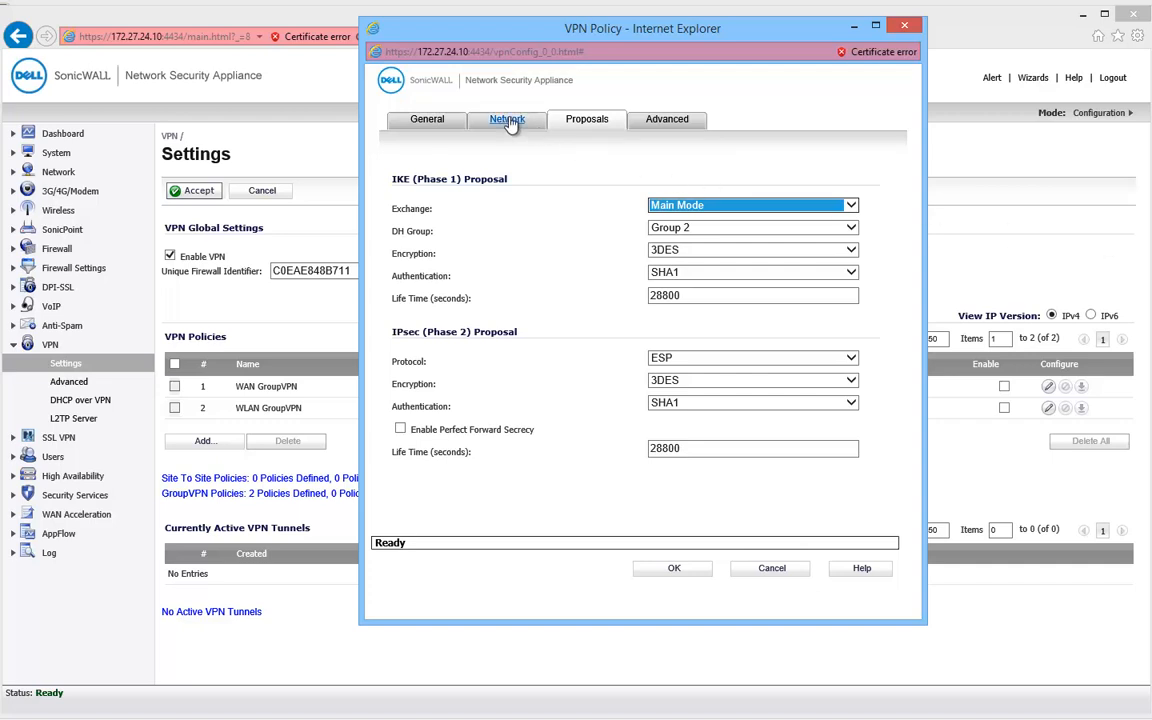
{"action": "left_click", "coordinate": [508, 120]}
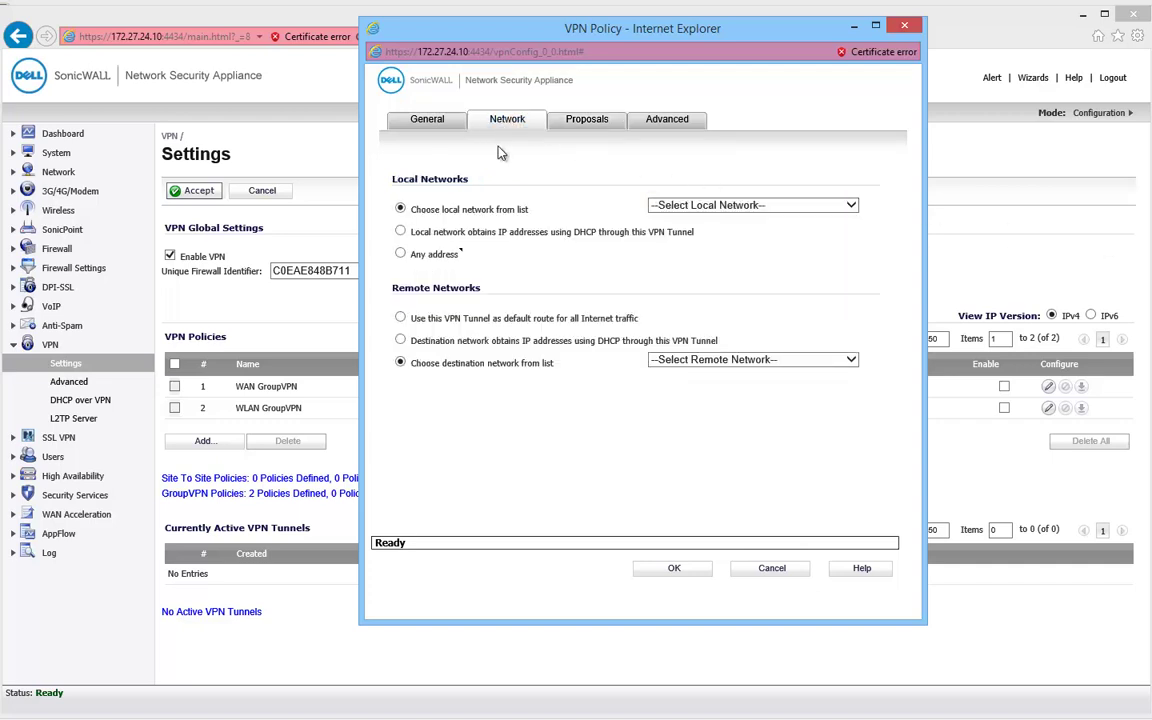
{"action": "left_click", "coordinate": [400, 232]}
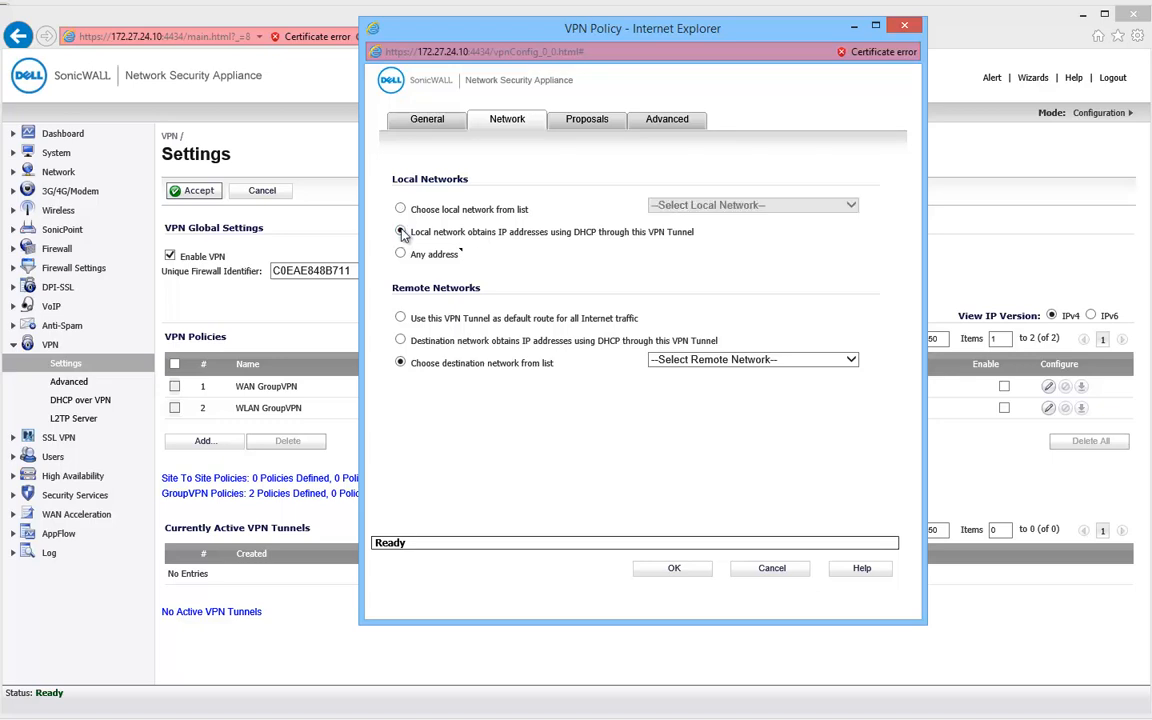
{"action": "left_click", "coordinate": [400, 232]}
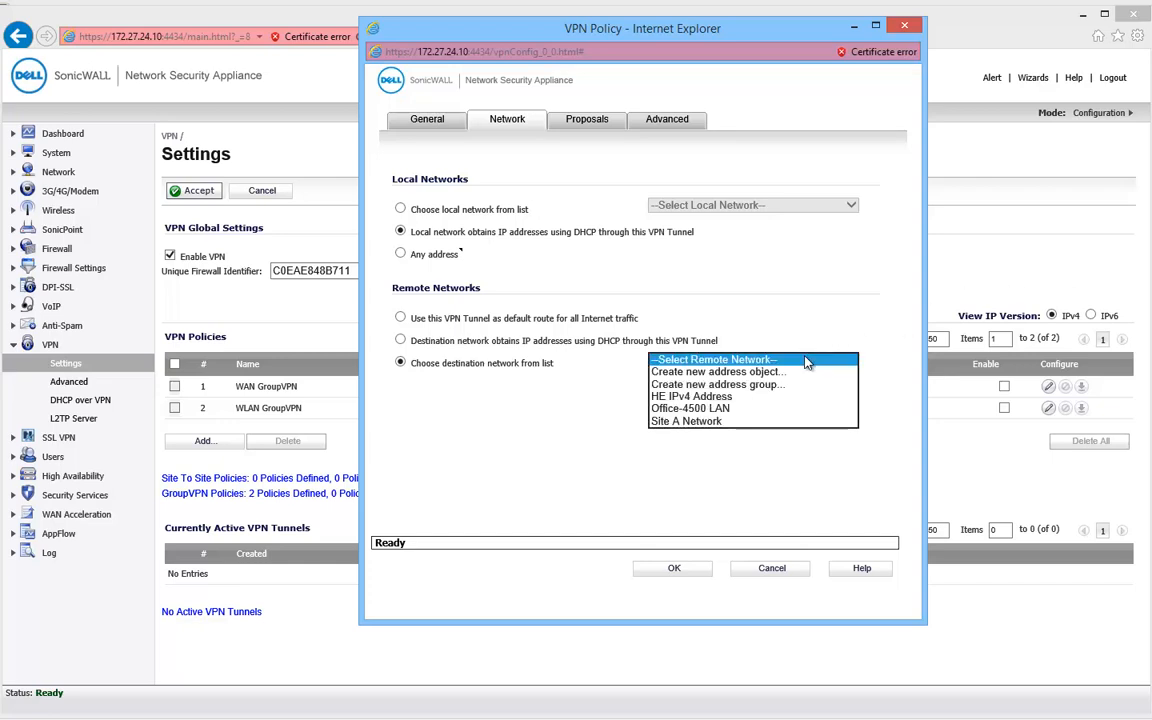
{"action": "mouse_move", "coordinate": [712, 420]}
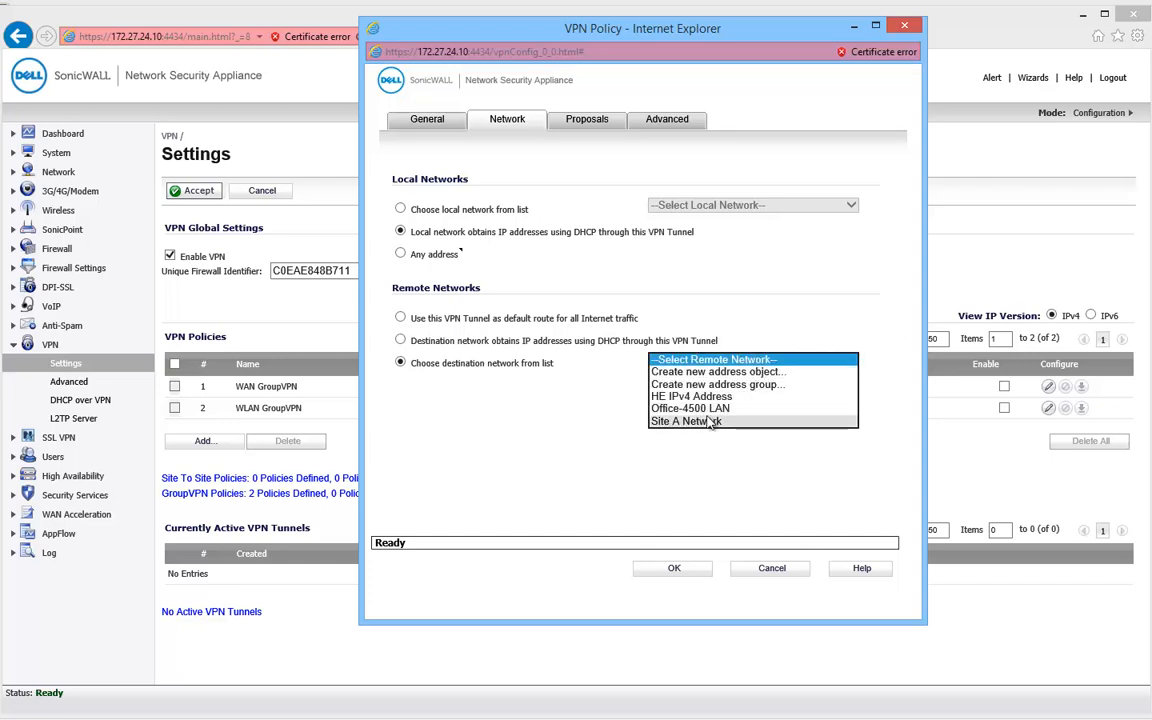
{"action": "left_click", "coordinate": [684, 420]}
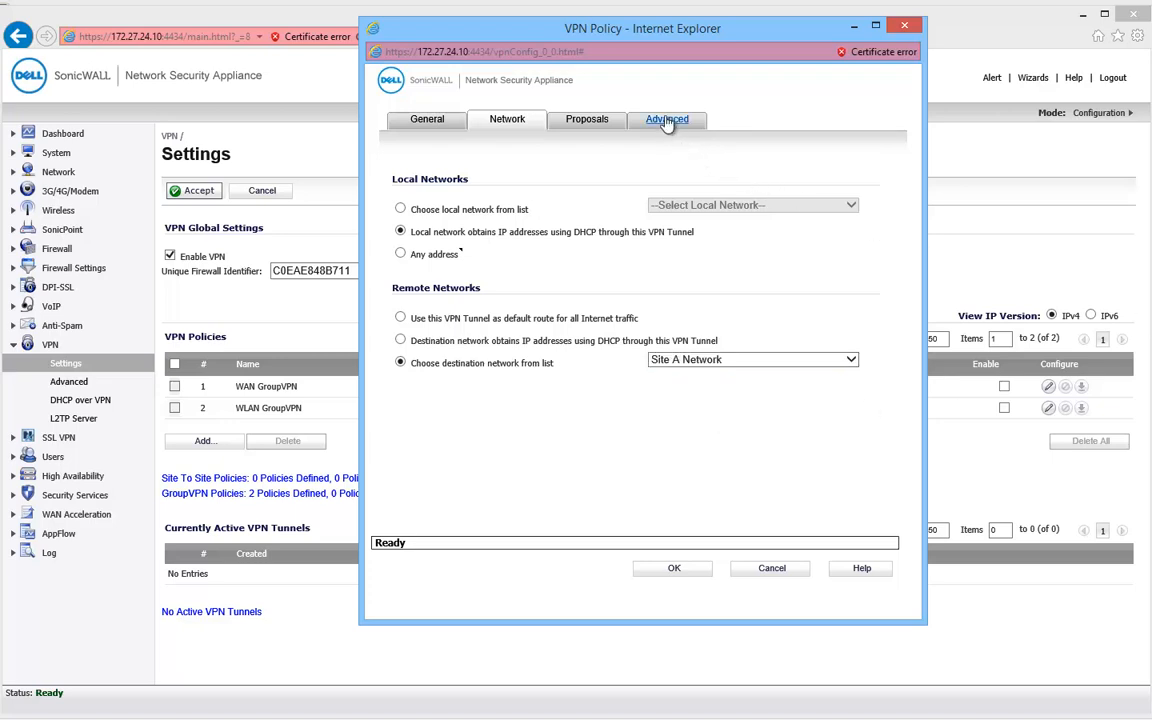
- Enable Keep Alive on the Advanced settings and save the VPN to Site A policy
{"action": "left_click", "coordinate": [668, 120]}
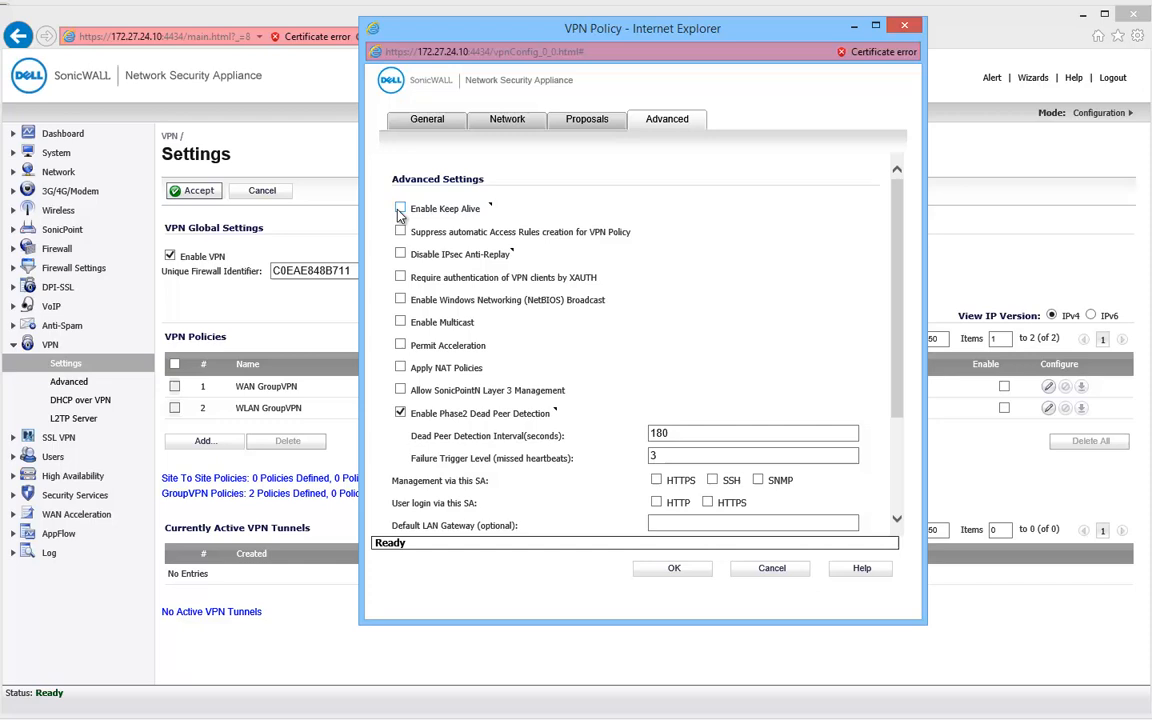
{"action": "left_click", "coordinate": [400, 208]}
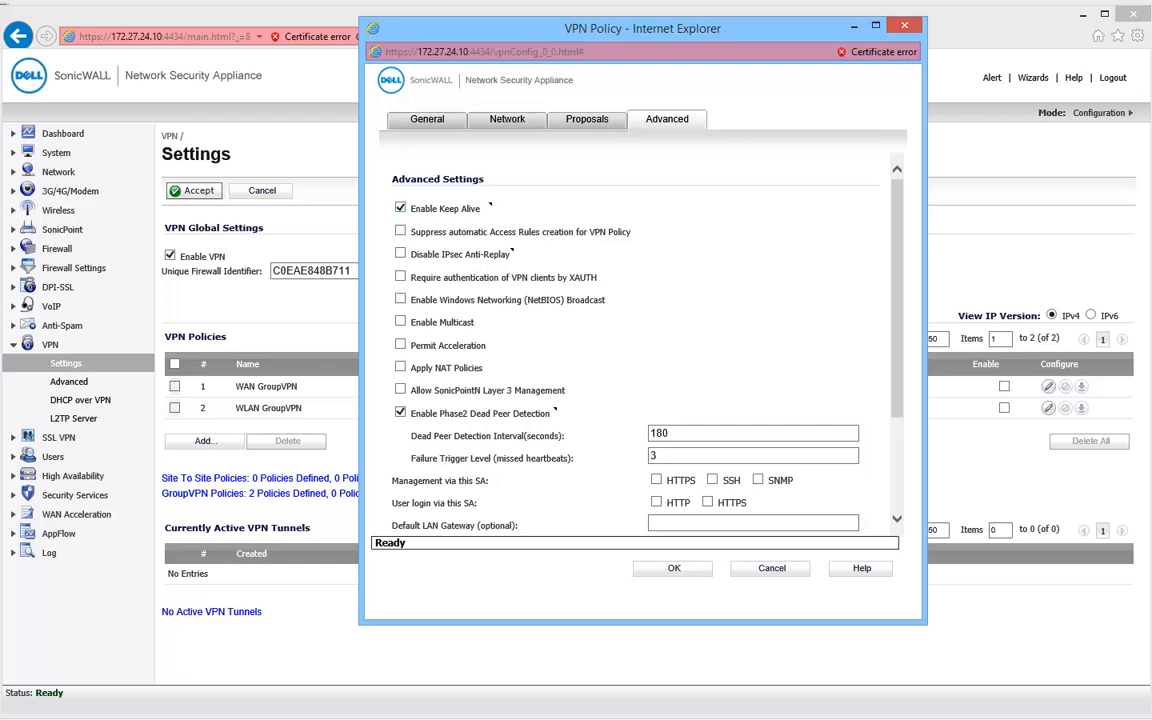
{"action": "left_click", "coordinate": [672, 568]}
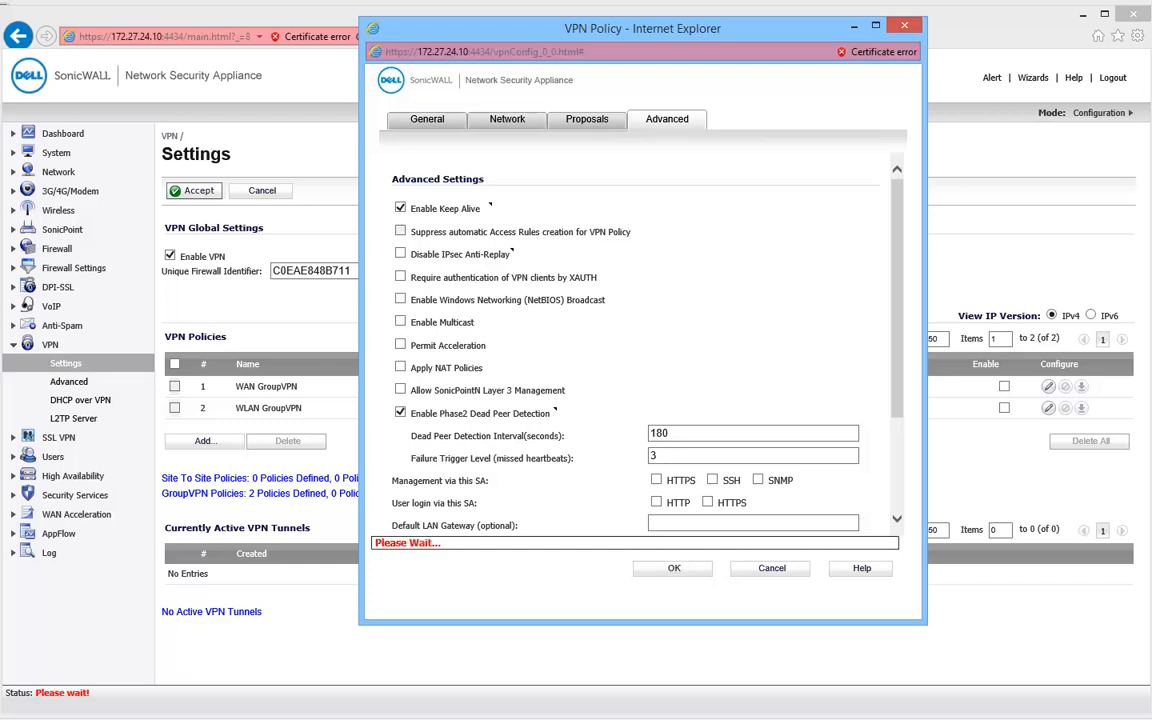
{"action": "left_click", "coordinate": [672, 568]}
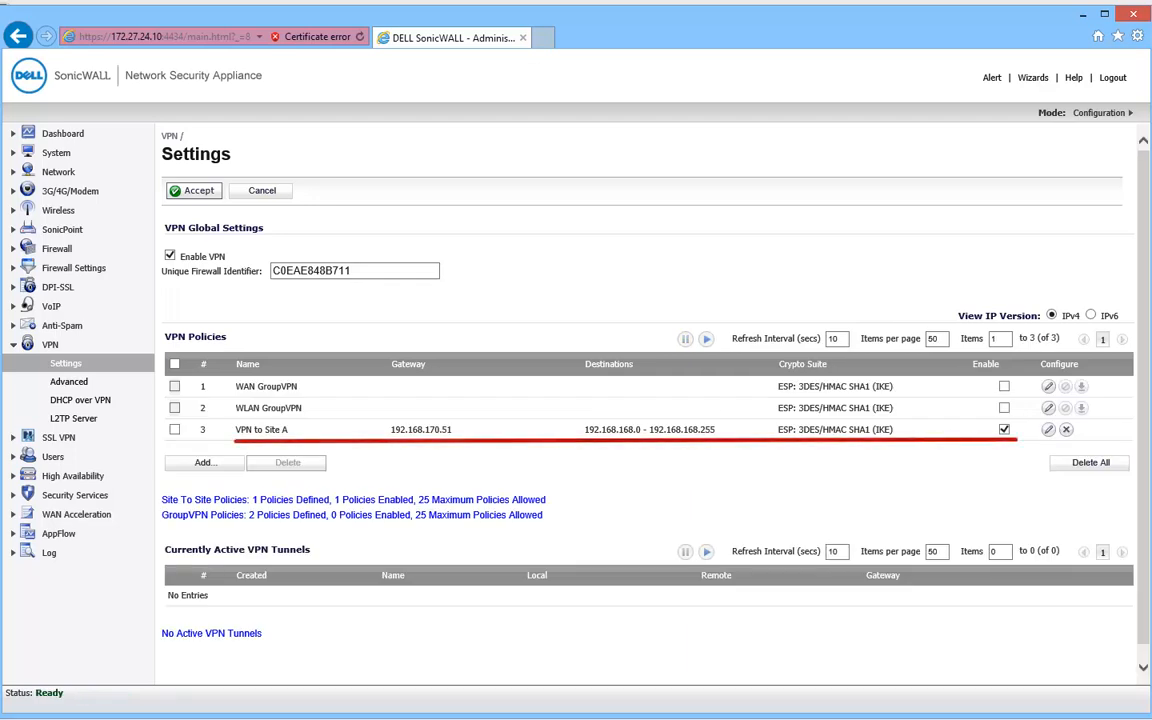
- Relay DHCP over VPN through the Remote Gateway on the VPN to Site A tunnel, accepting the zero relay addresses warning
{"action": "left_click", "coordinate": [80, 400]}
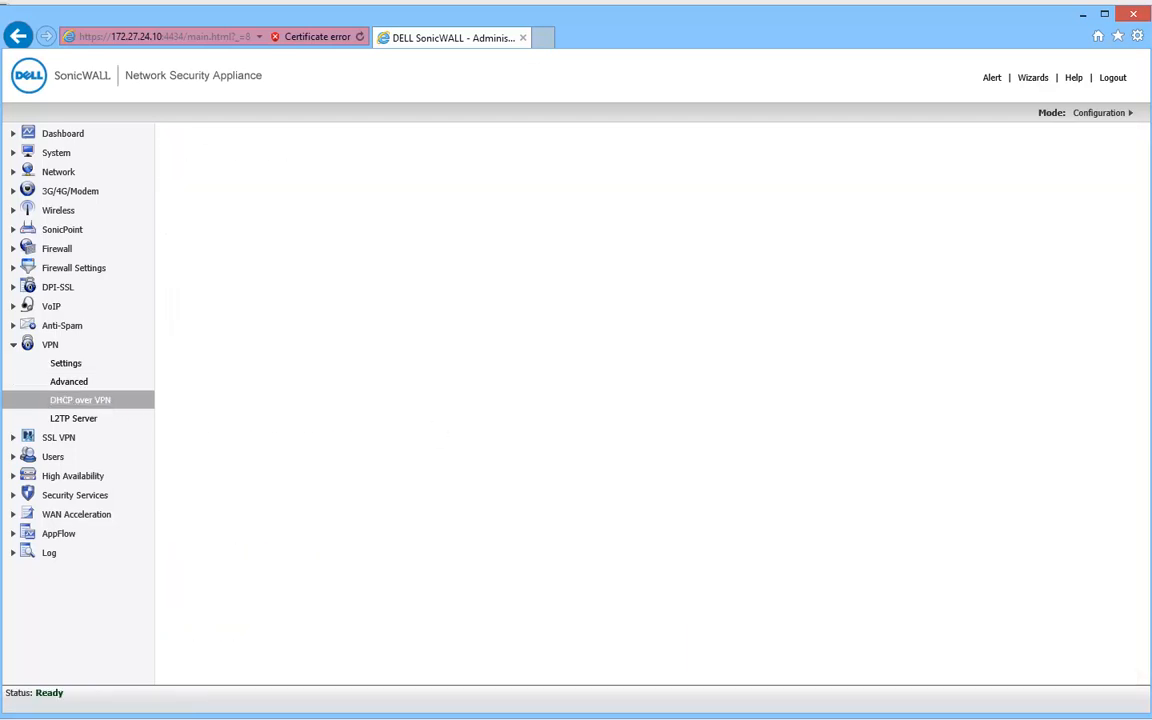
{"action": "left_click", "coordinate": [80, 400]}
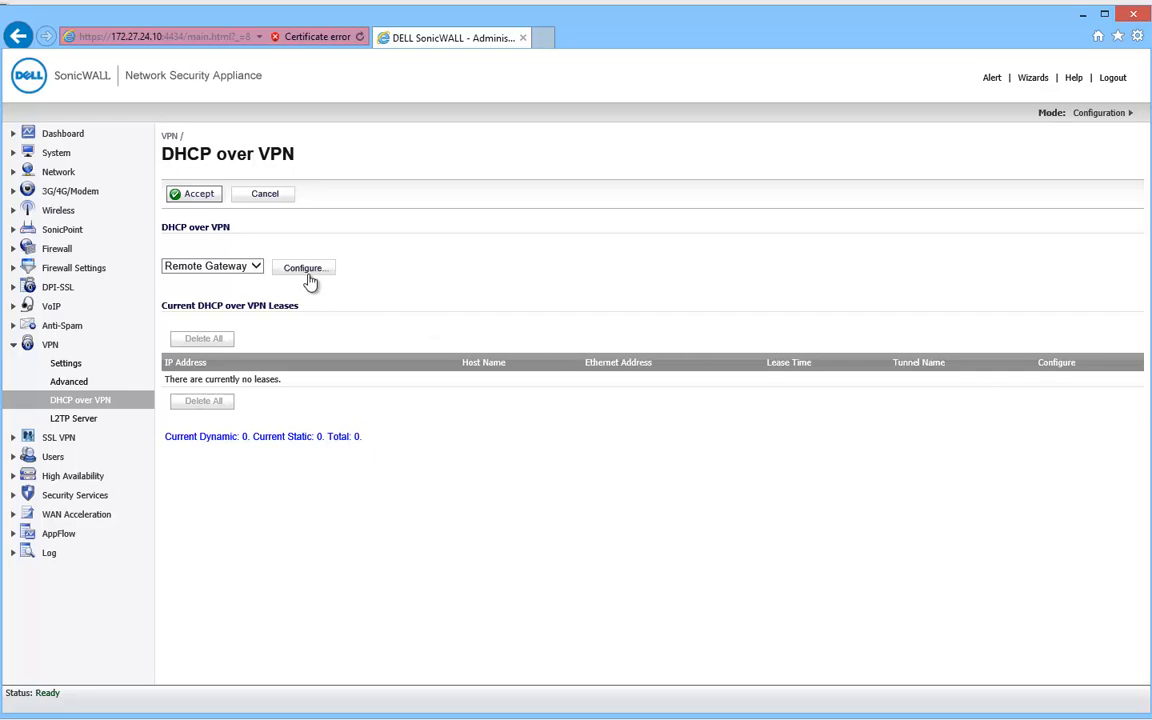
{"action": "left_click", "coordinate": [304, 268]}
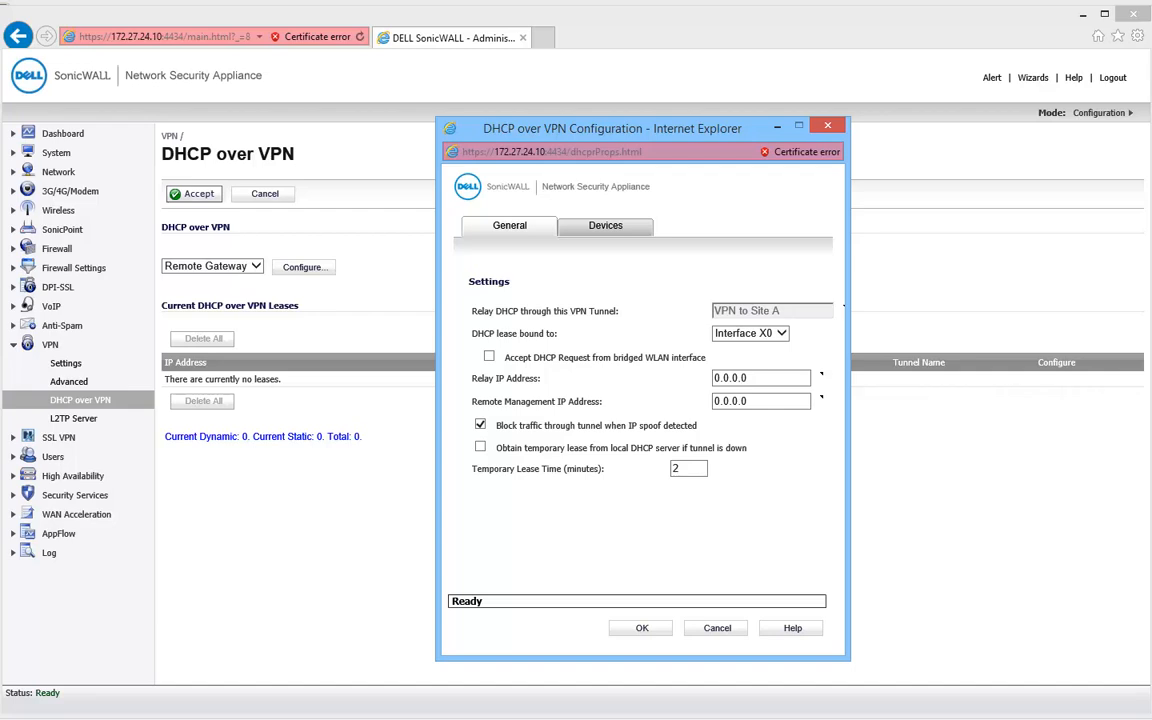
{"action": "left_click", "coordinate": [642, 628]}
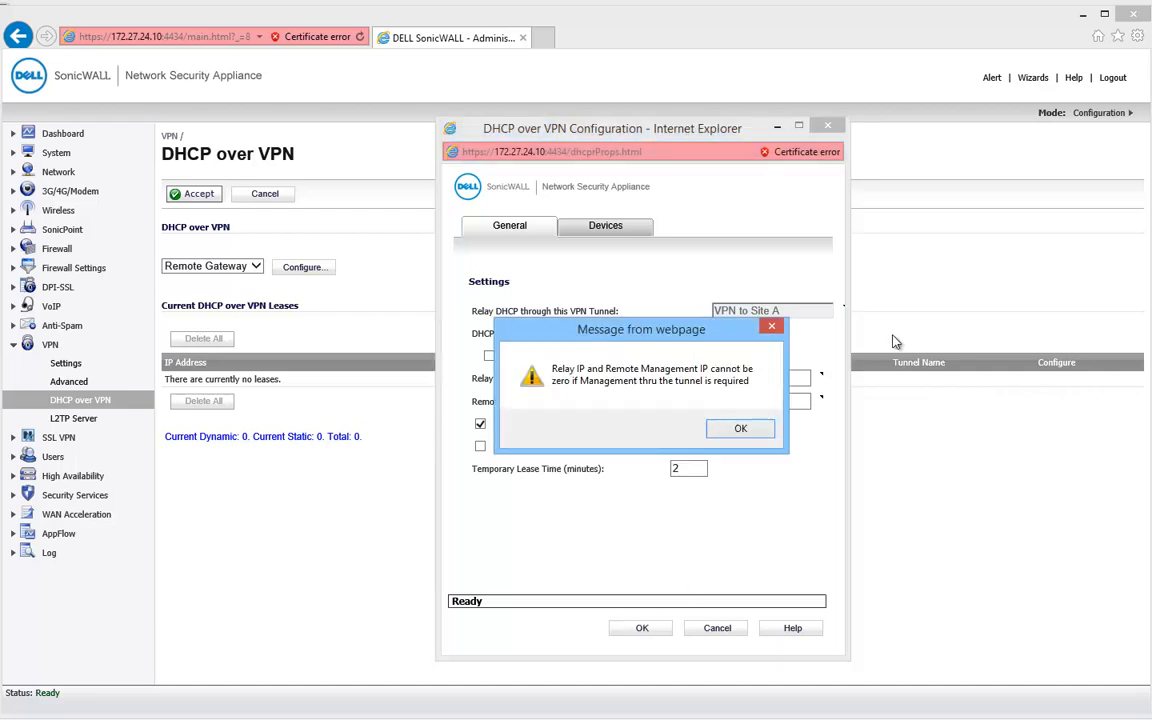
{"action": "left_click", "coordinate": [740, 428]}
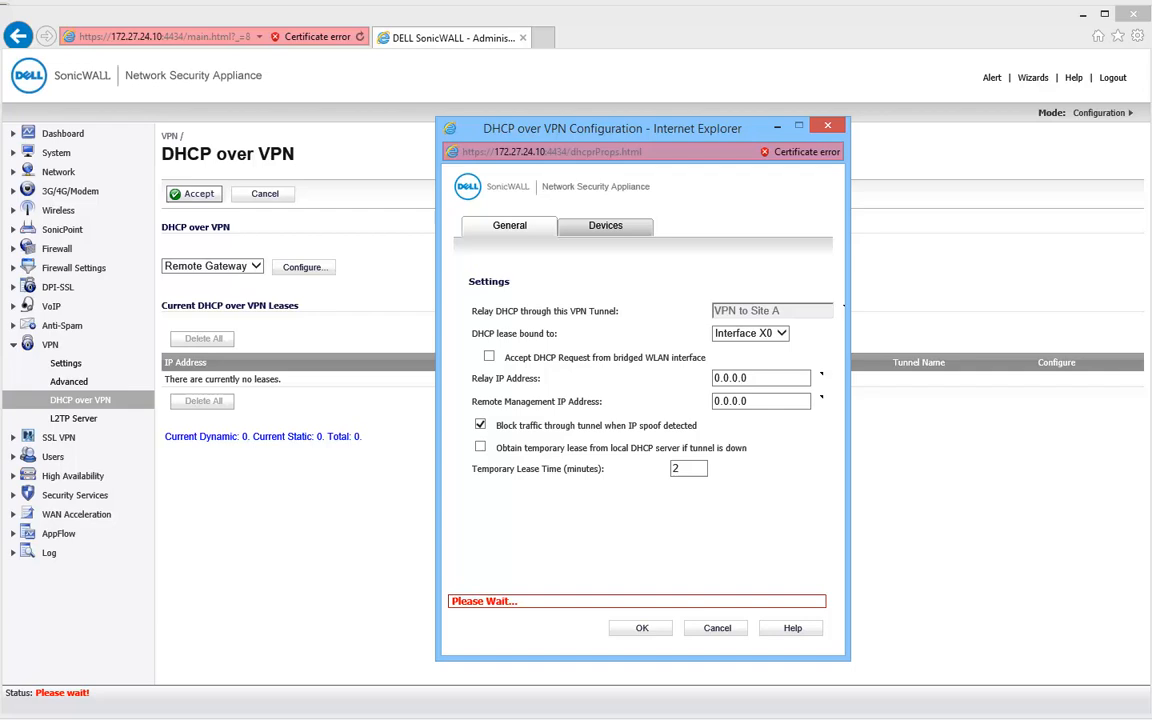
{"action": "left_click", "coordinate": [716, 628]}
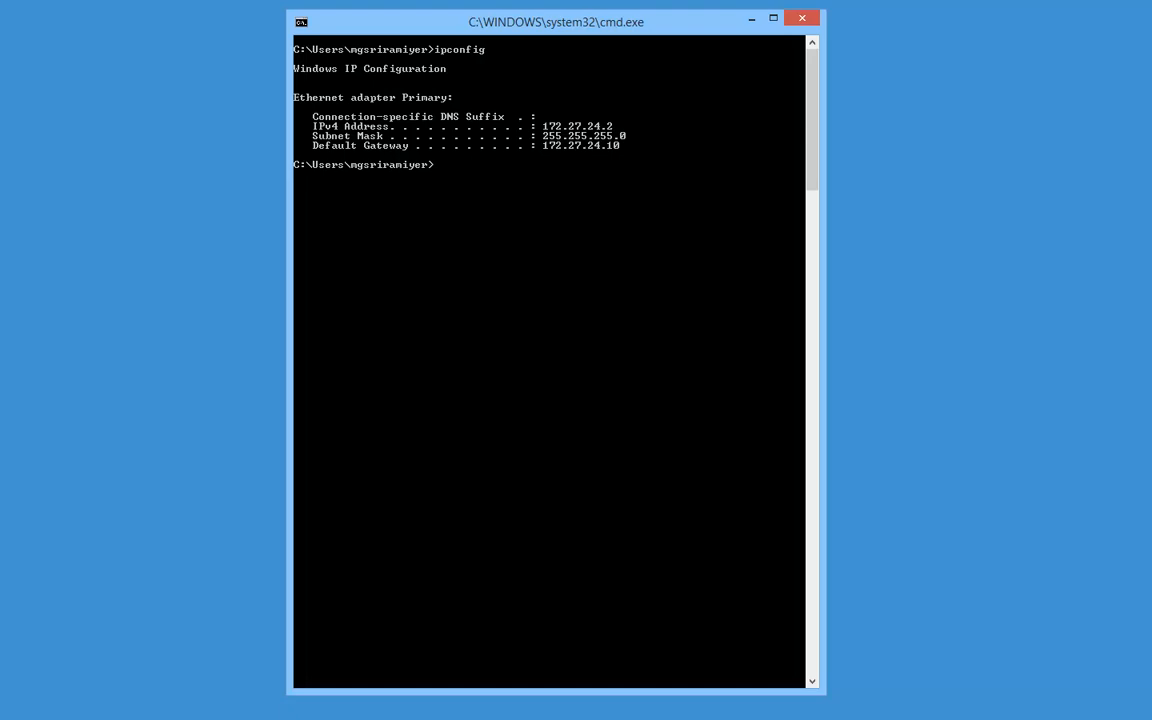
- Release and renew the host's lease to 192.168.168.65, then ping 192.168.168.100 across the tunnel
{"action": "type", "text": "ipconfi"}
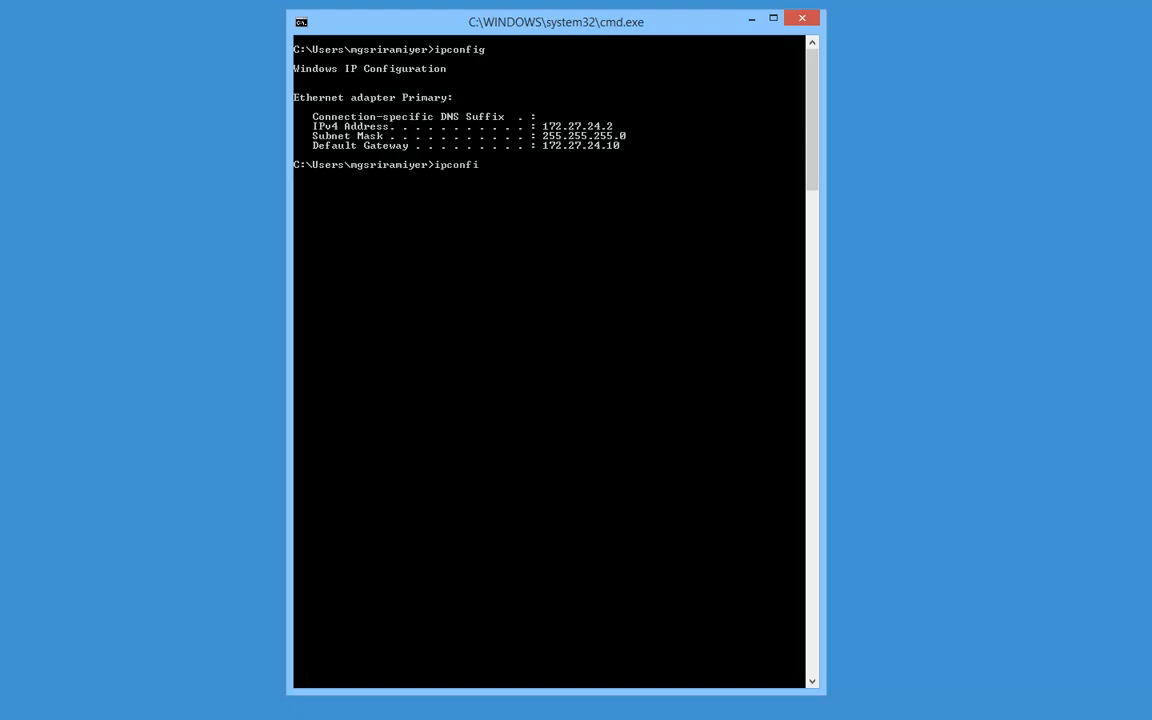
{"action": "key", "text": "Return"}
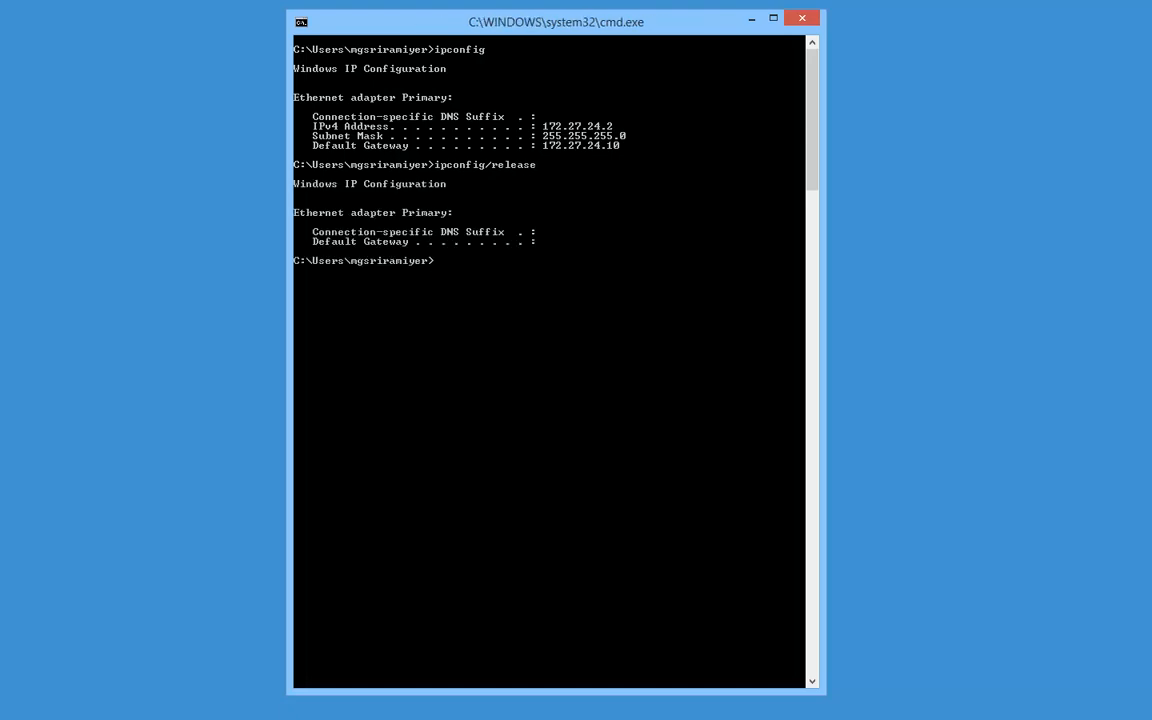
{"action": "type", "text": "ipconfig/renew"}
{"action": "type", "text": "ping"}
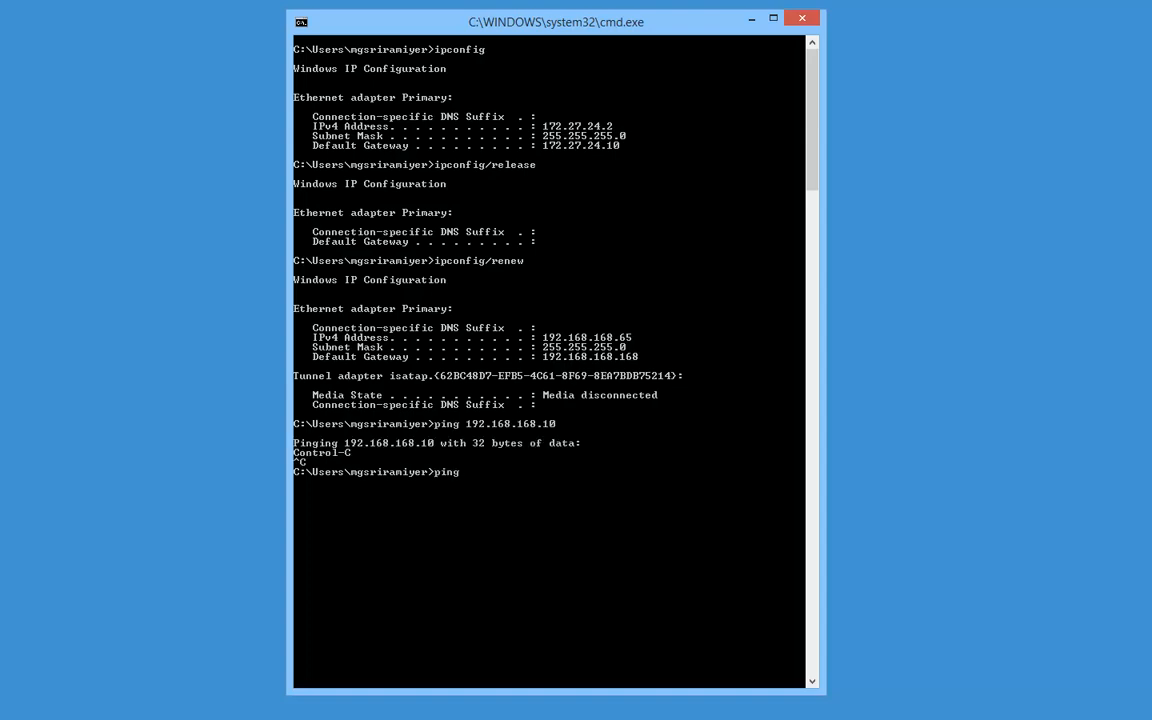
{"action": "type", "text": "192.168.168.100"}
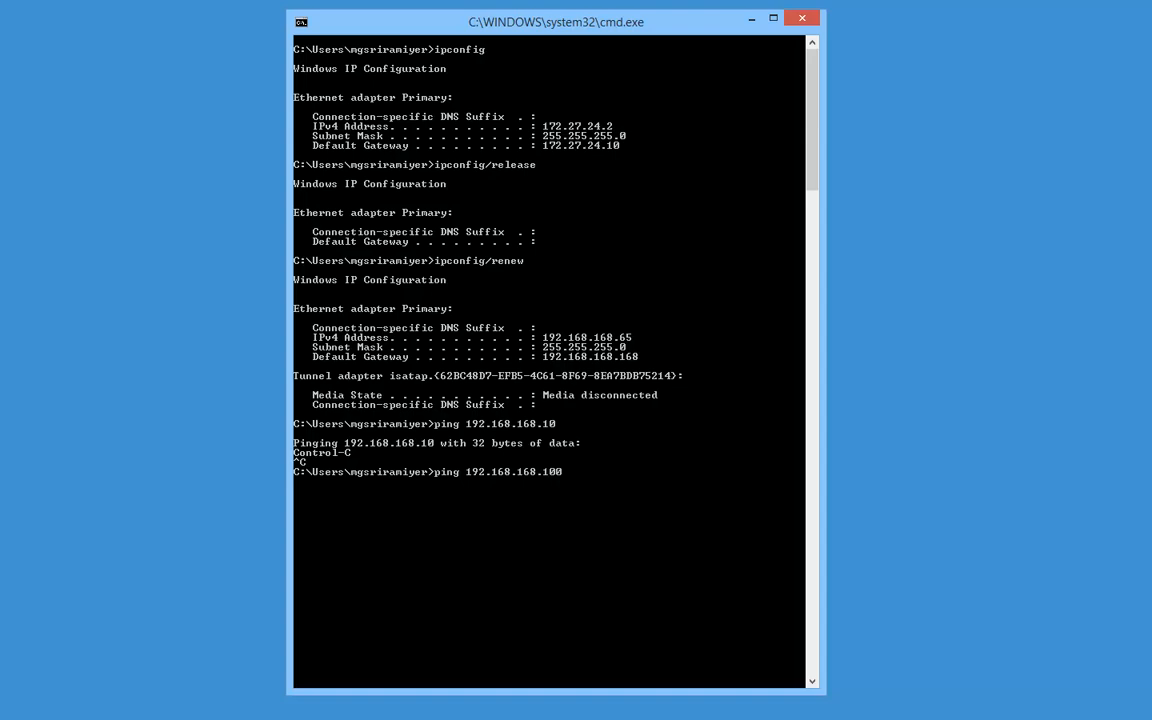
{"action": "key", "text": "Return"}
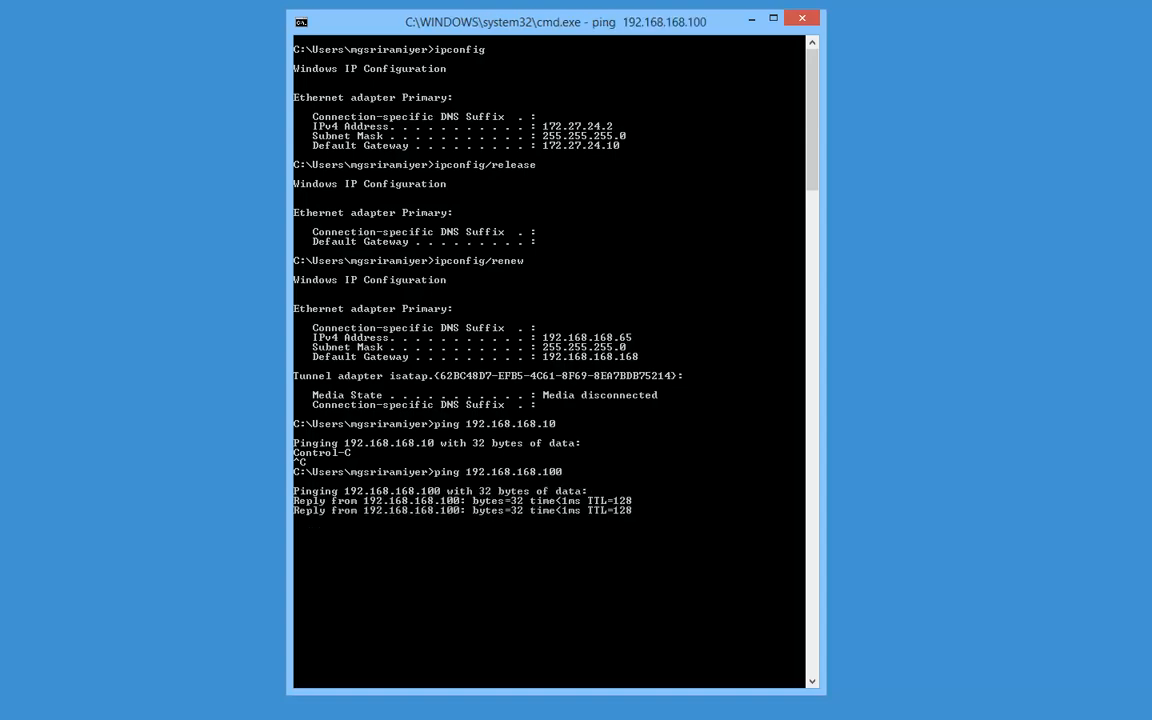